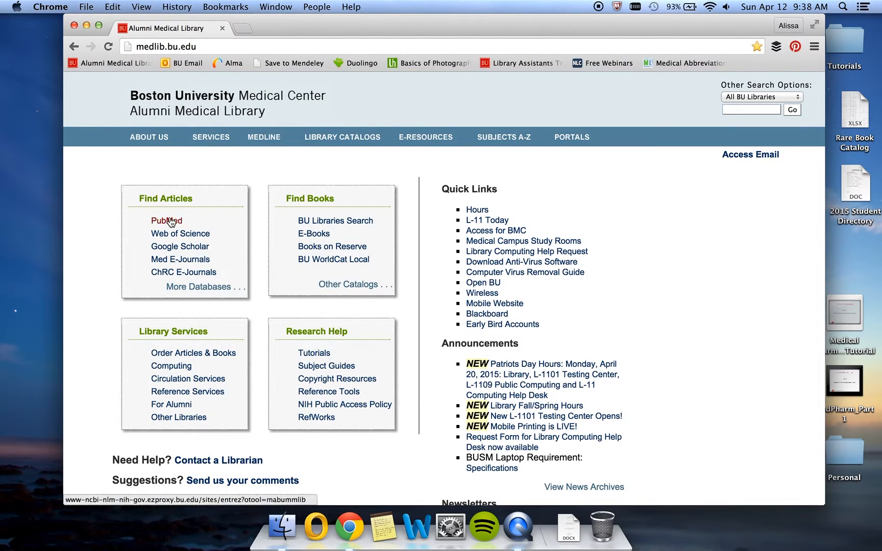
# Open PubMed from the BU library page and log in with university credentials.
pyautogui.click(166, 220)
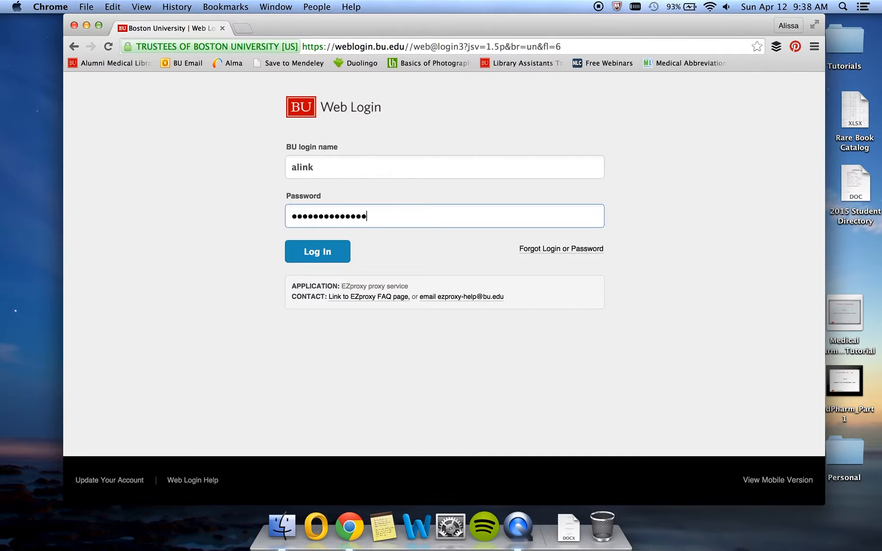
pyautogui.click(316, 251)
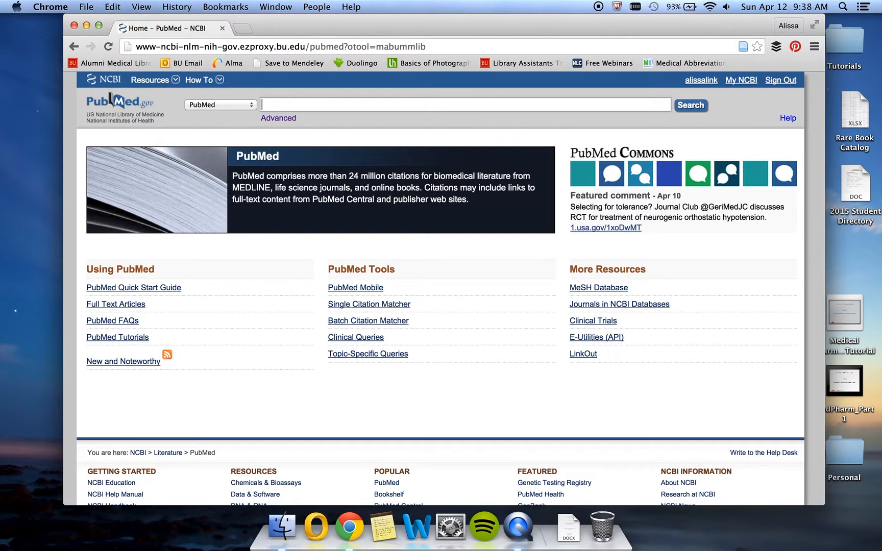
# Search PubMed for galantamine, getting 1,702 results.
pyautogui.write('galantamine')
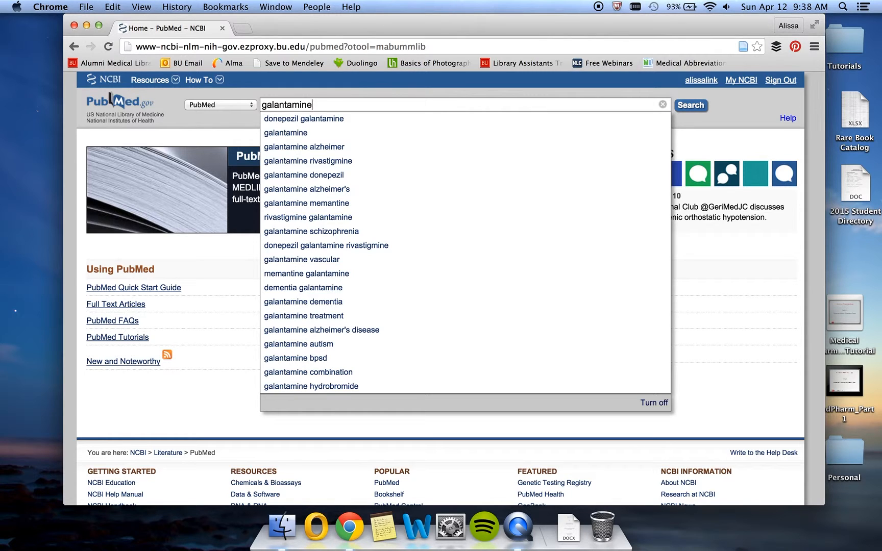
pyautogui.moveTo(412, 115)
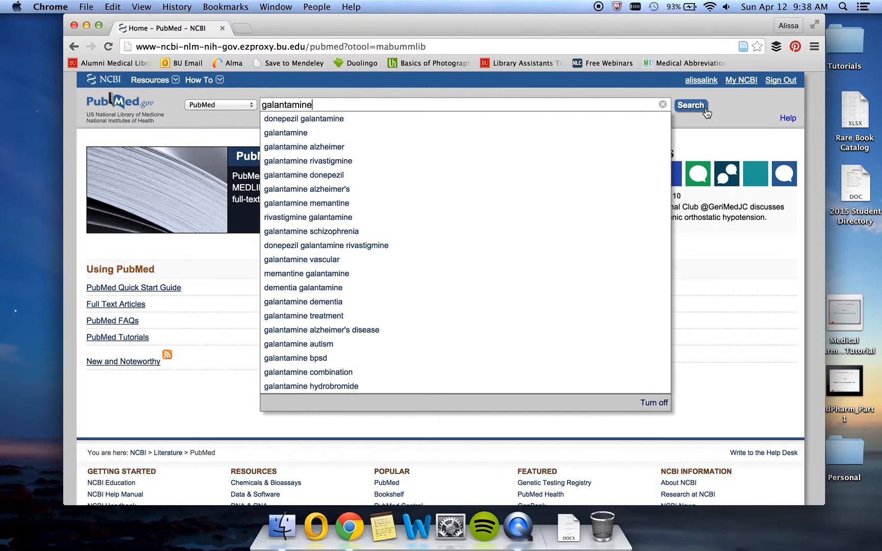
pyautogui.click(690, 106)
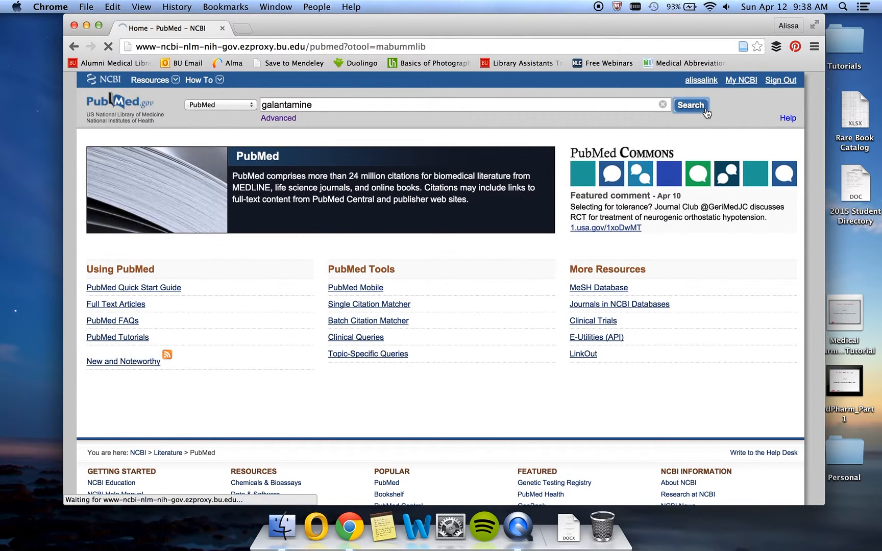
pyautogui.click(690, 105)
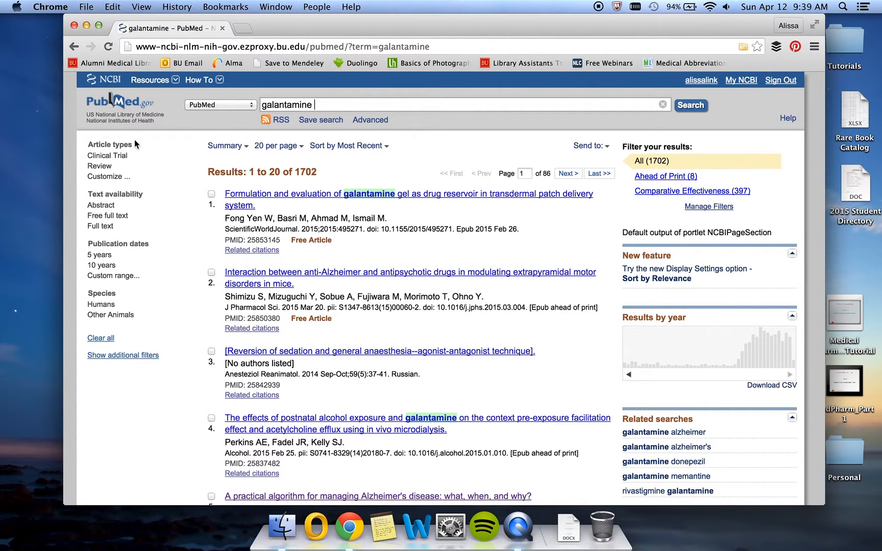
pyautogui.moveTo(158, 247)
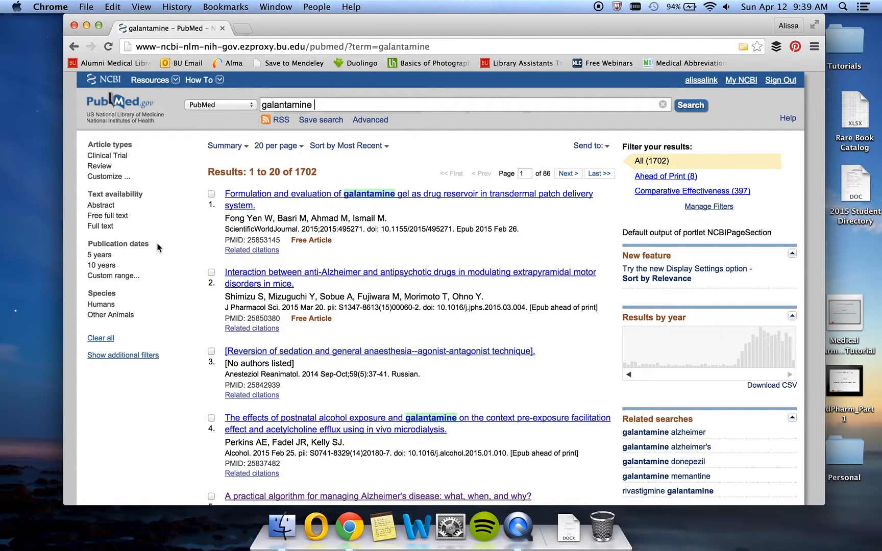
pyautogui.moveTo(160, 255)
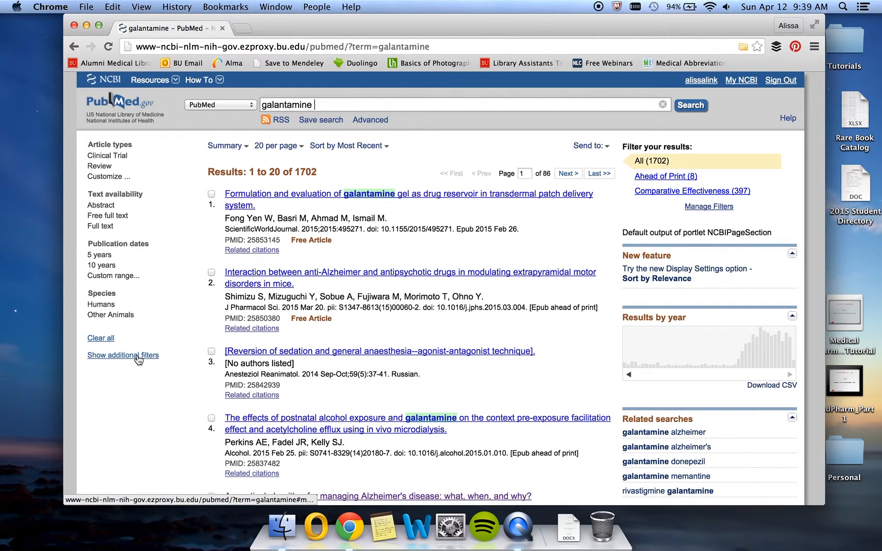
# Add Languages and Journal categories to the sidebar filter groups.
pyautogui.click(123, 355)
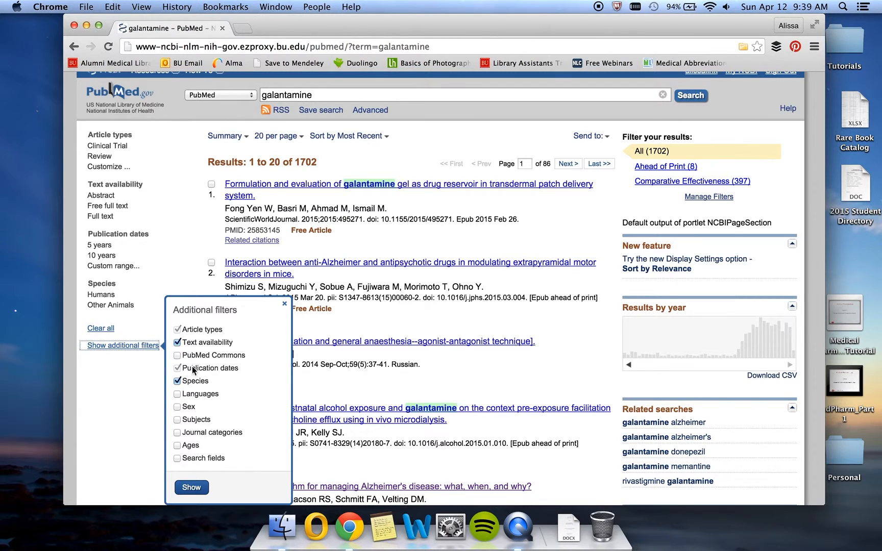
pyautogui.click(177, 393)
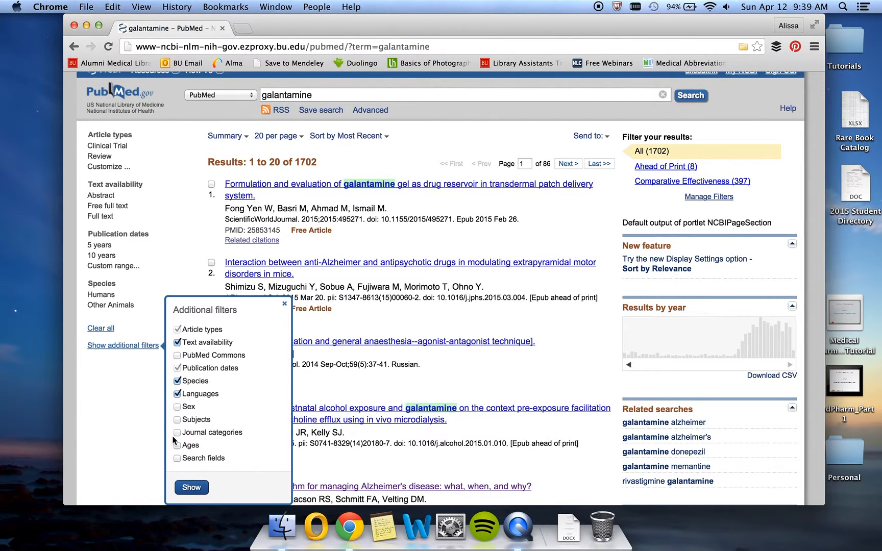
pyautogui.click(192, 486)
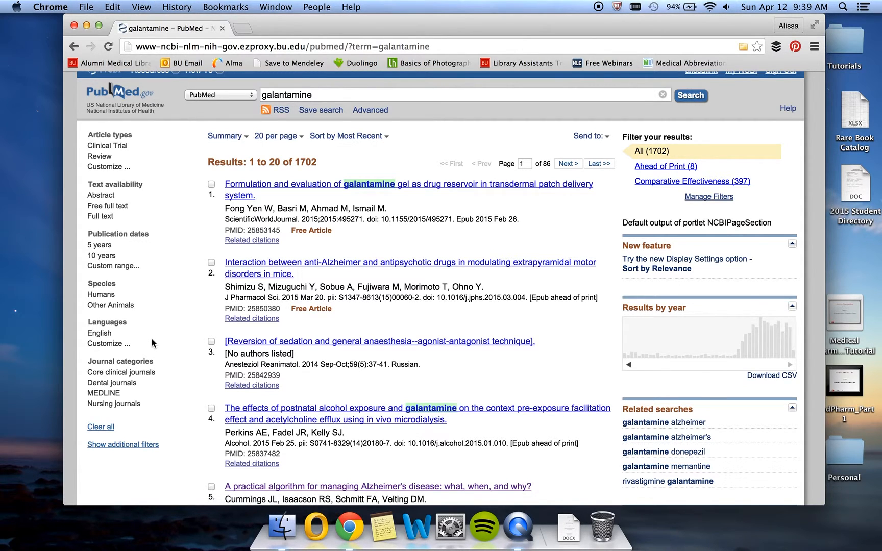
pyautogui.moveTo(106, 167)
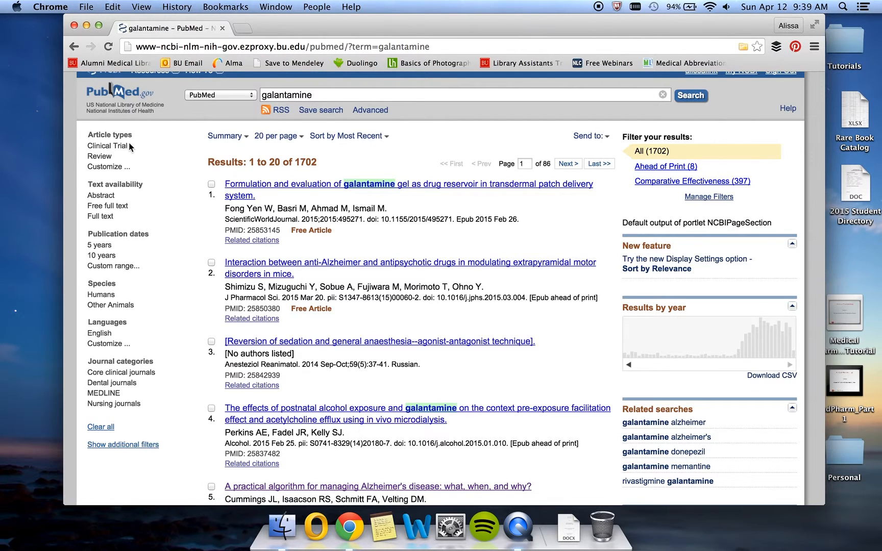
pyautogui.moveTo(105, 166)
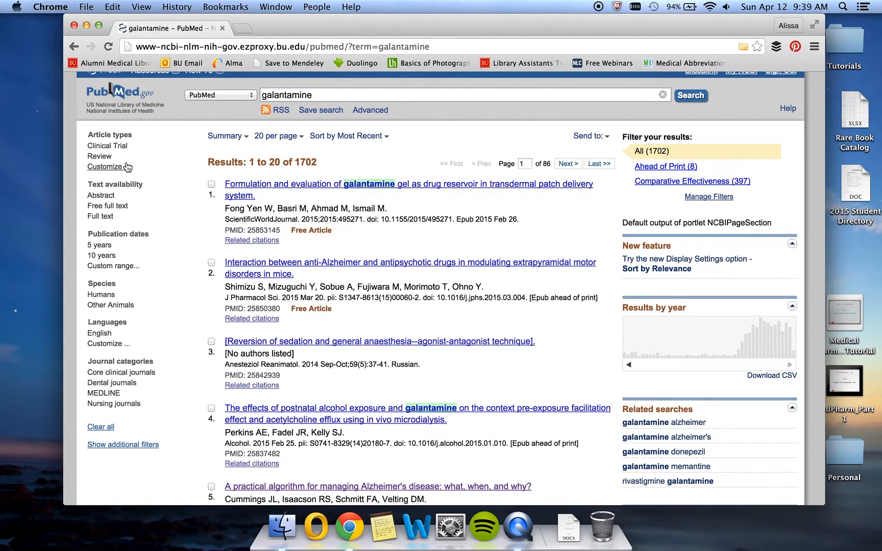
pyautogui.moveTo(104, 166)
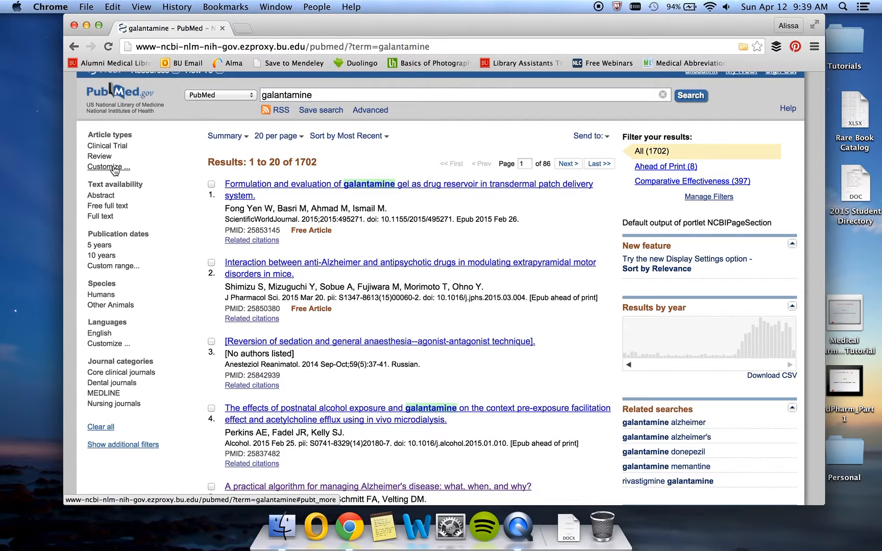
# Open the full Article types list to customize available filters.
pyautogui.click(108, 166)
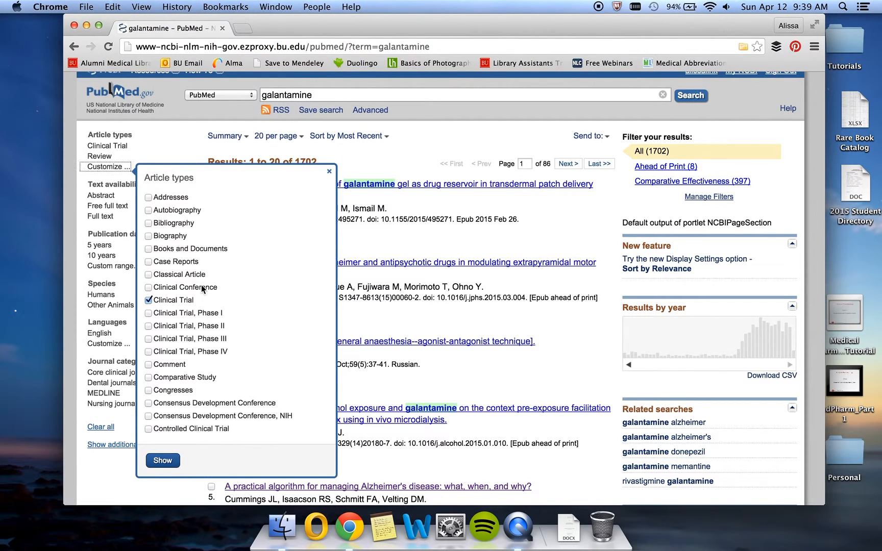
pyautogui.moveTo(150, 382)
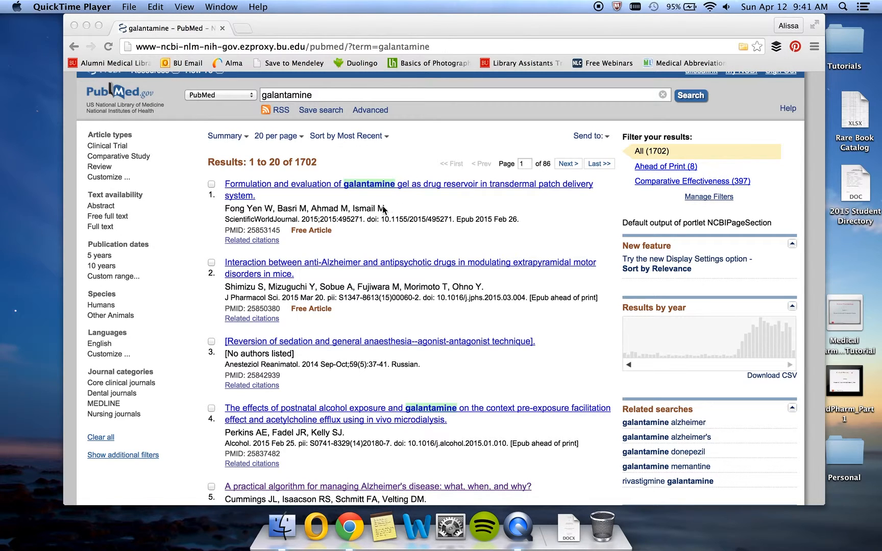
pyautogui.moveTo(328, 165)
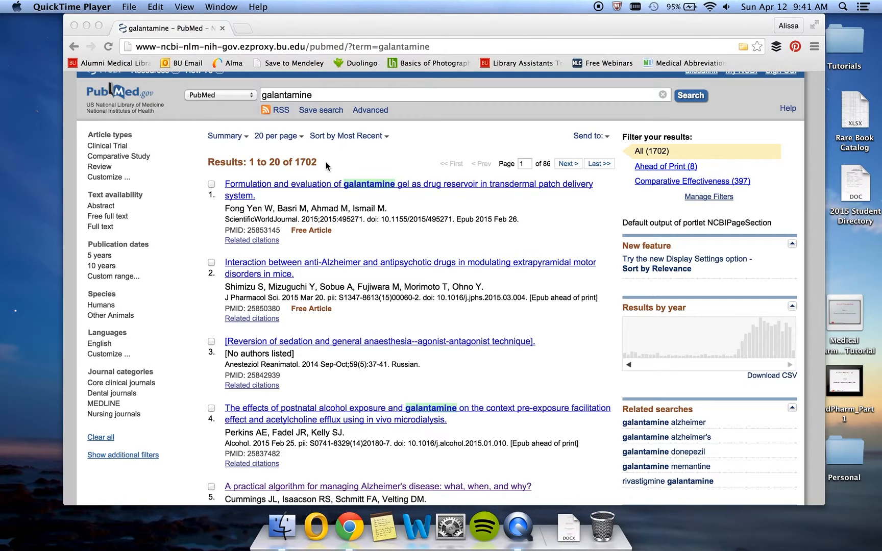
pyautogui.moveTo(145, 168)
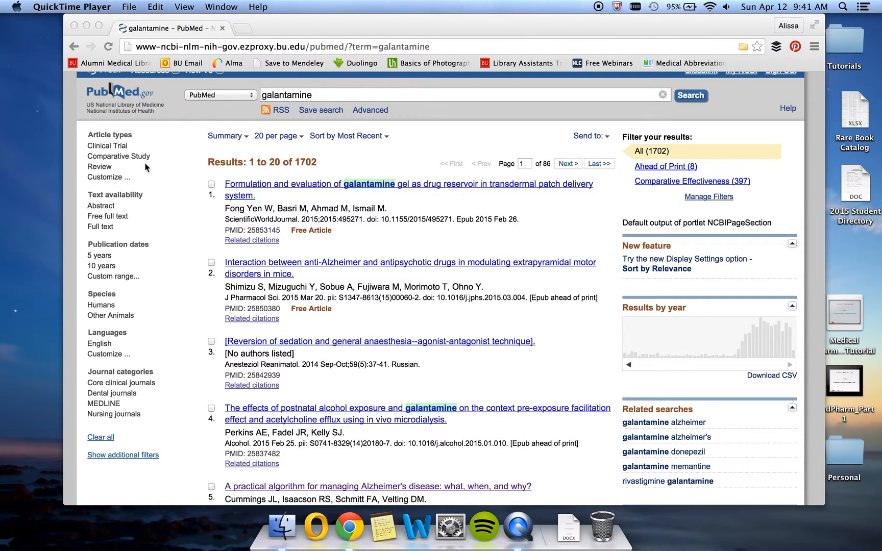
# Filter galantamine results to Comparative Study and Review articles, leaving 527.
pyautogui.click(349, 528)
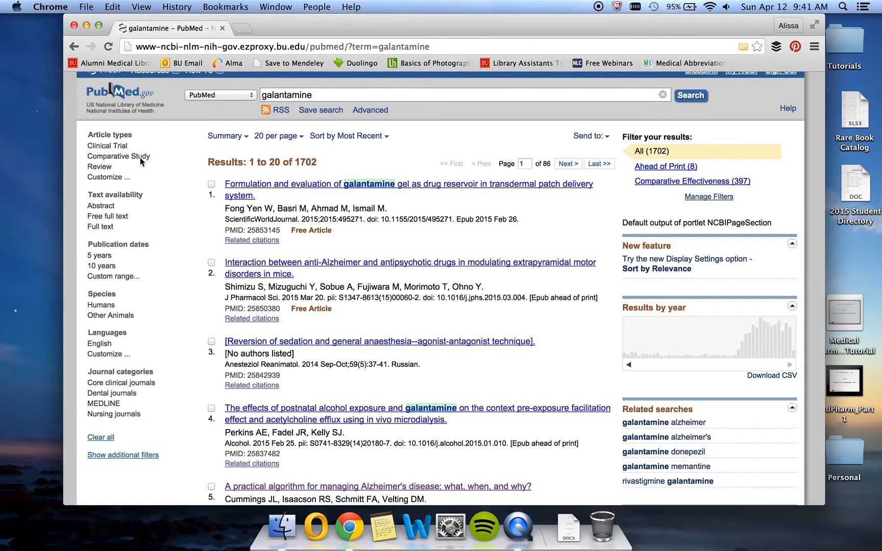
pyautogui.click(118, 156)
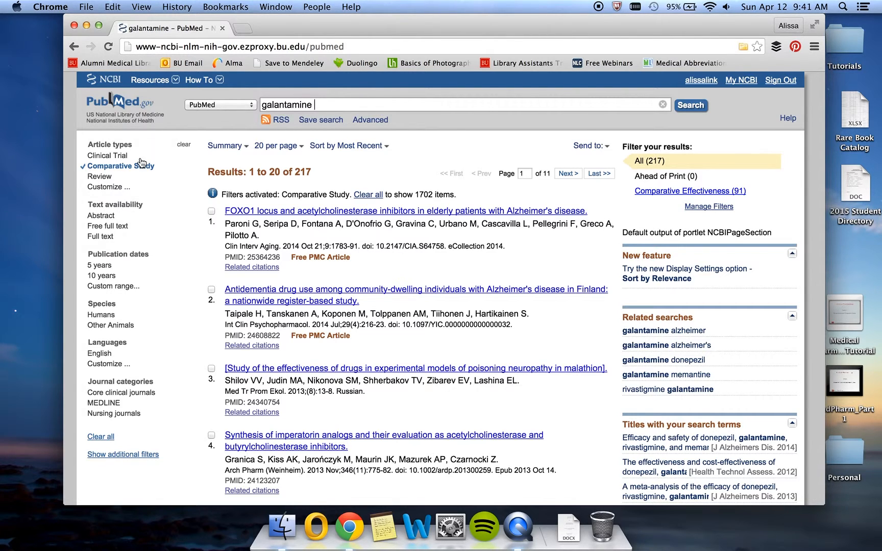
pyautogui.moveTo(141, 161)
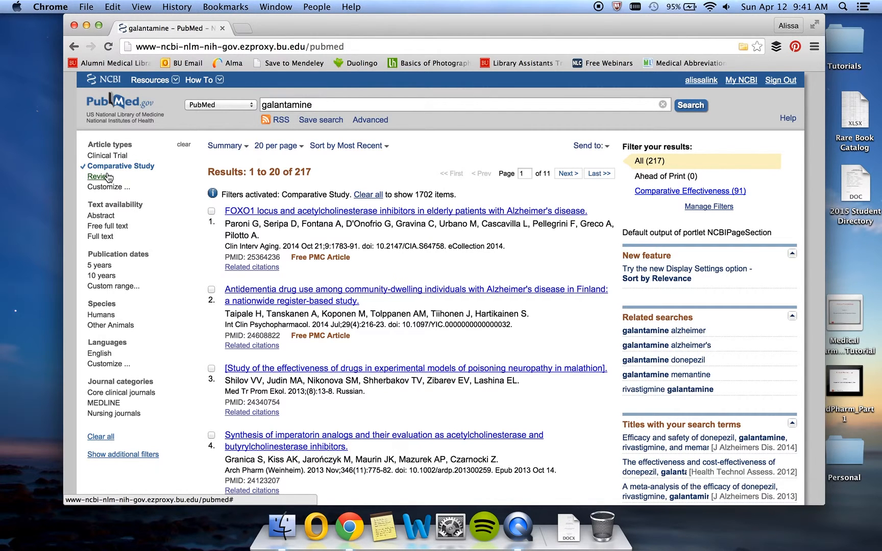
pyautogui.click(98, 176)
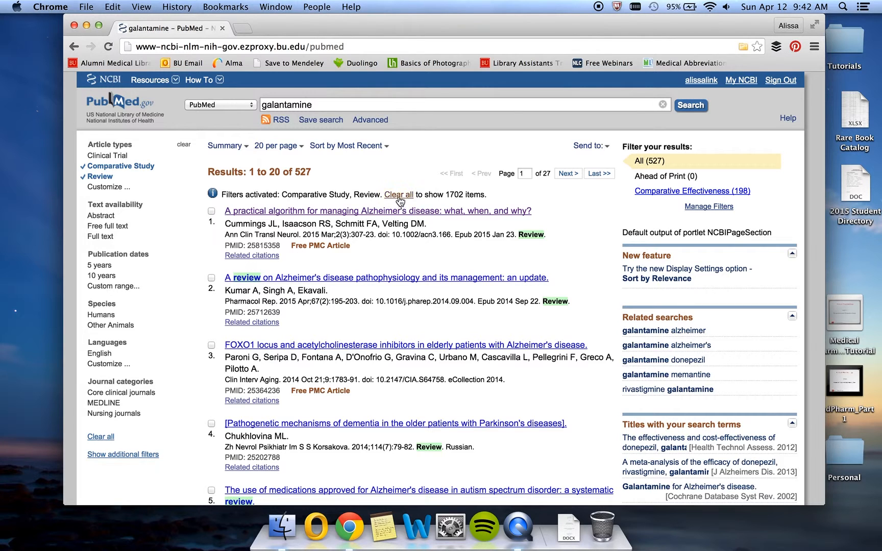
# Clear all active filters, restoring the full 1,702 galantamine results.
pyautogui.click(398, 194)
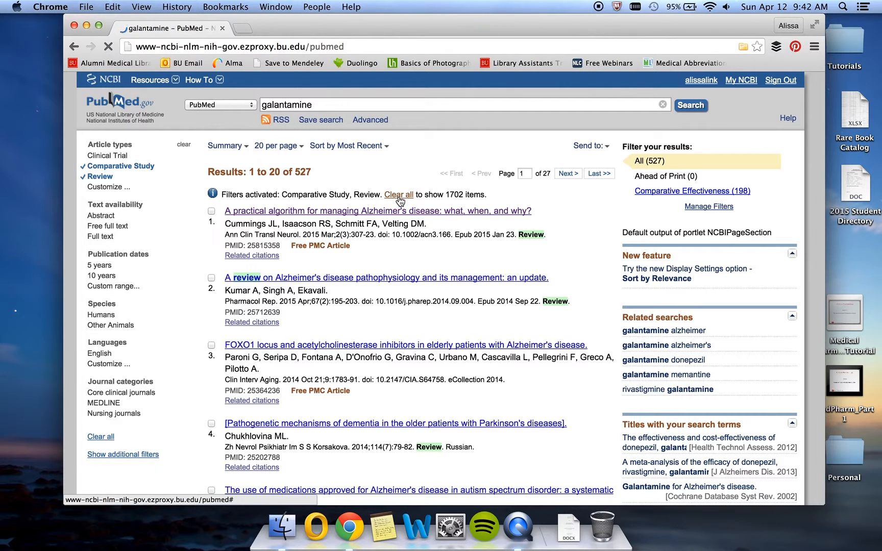
pyautogui.click(398, 194)
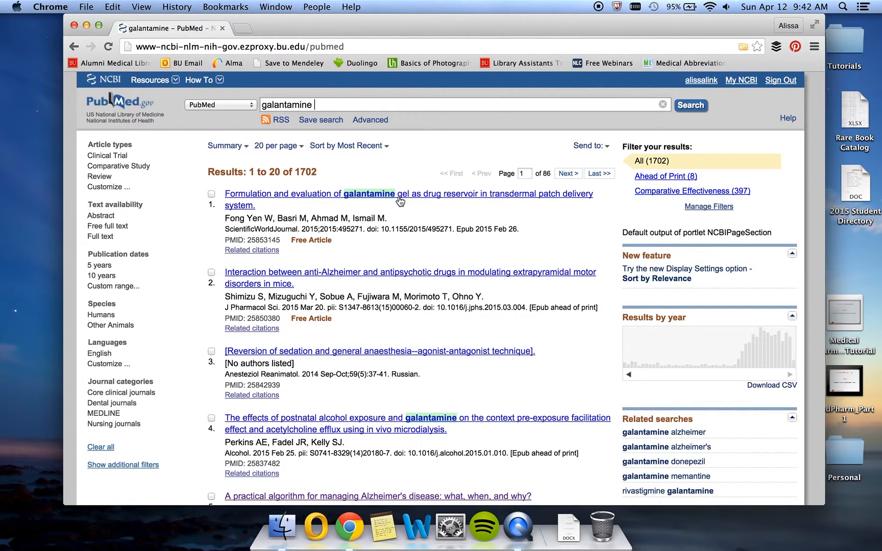
# Search MeSH for 'comparative study' and add Comparative Study [Publication Type] to the builder.
pyautogui.click(220, 105)
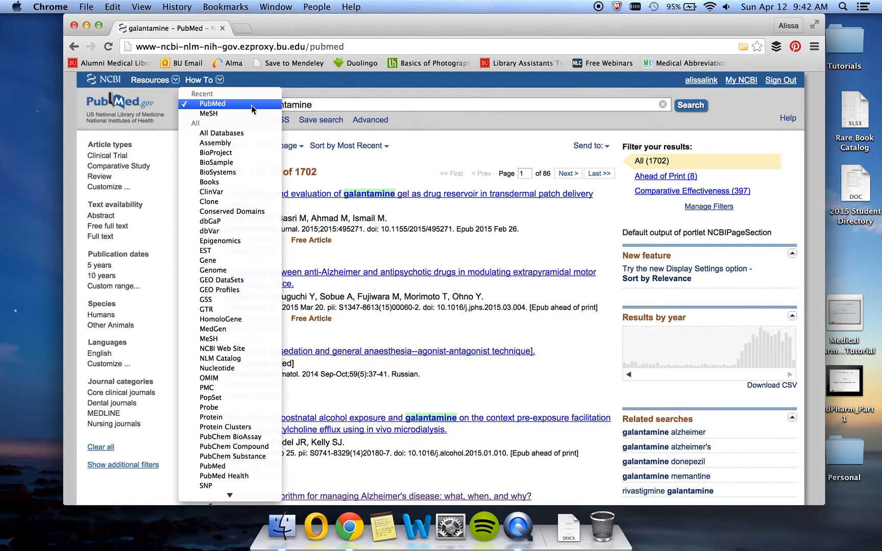
pyautogui.moveTo(209, 113)
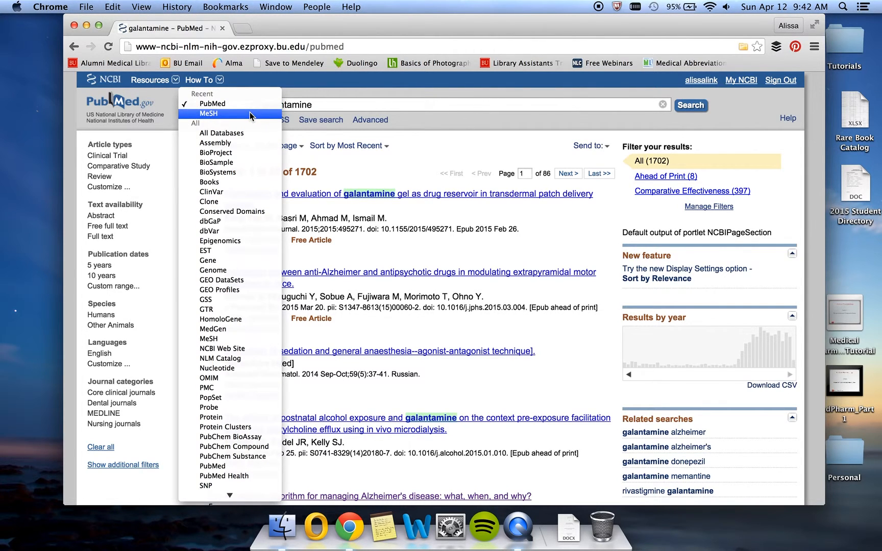
pyautogui.click(209, 113)
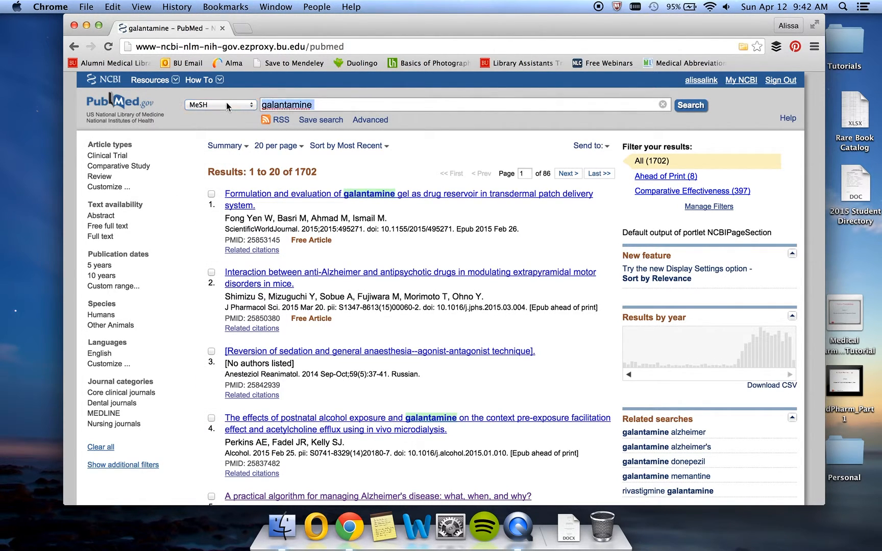
pyautogui.write('comparative s')
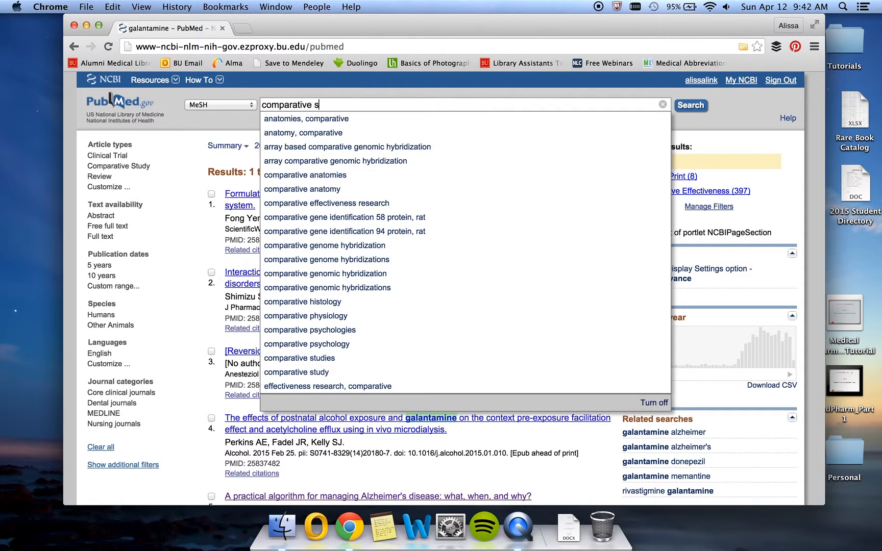
pyautogui.click(297, 372)
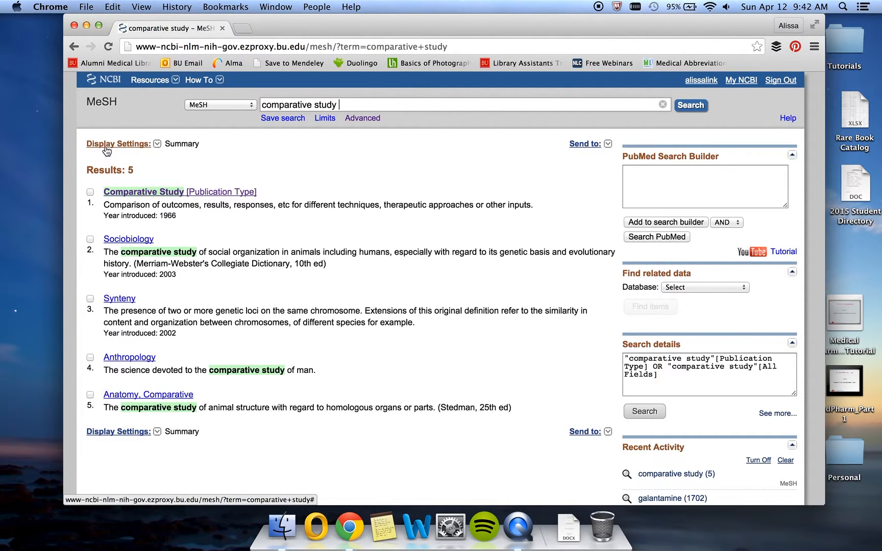
pyautogui.click(89, 192)
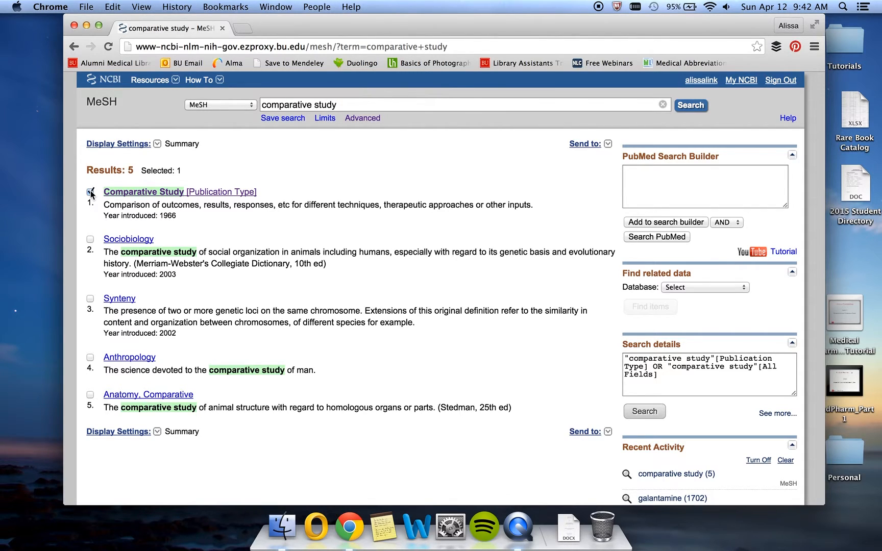
pyautogui.click(665, 222)
pyautogui.write('review')
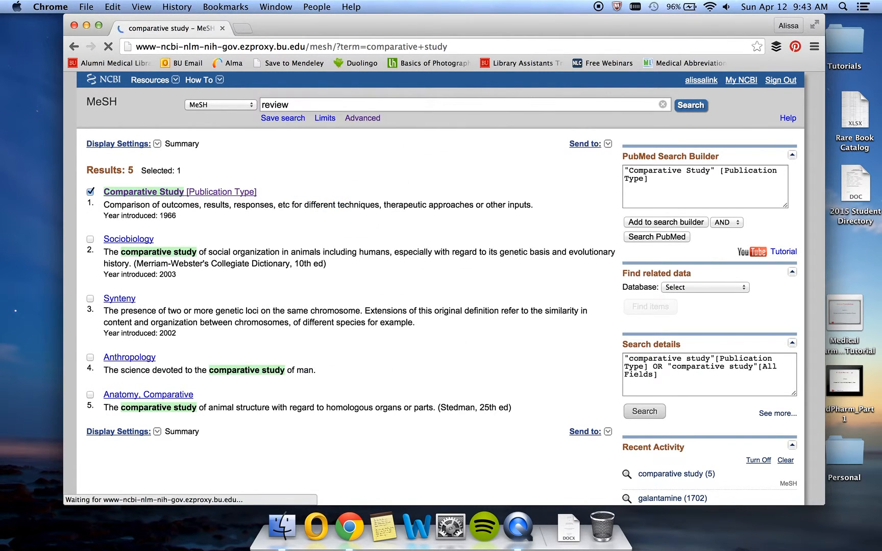
# Add Review [Publication Type] with AND and run the combined search, giving 57,490 results.
pyautogui.click(690, 105)
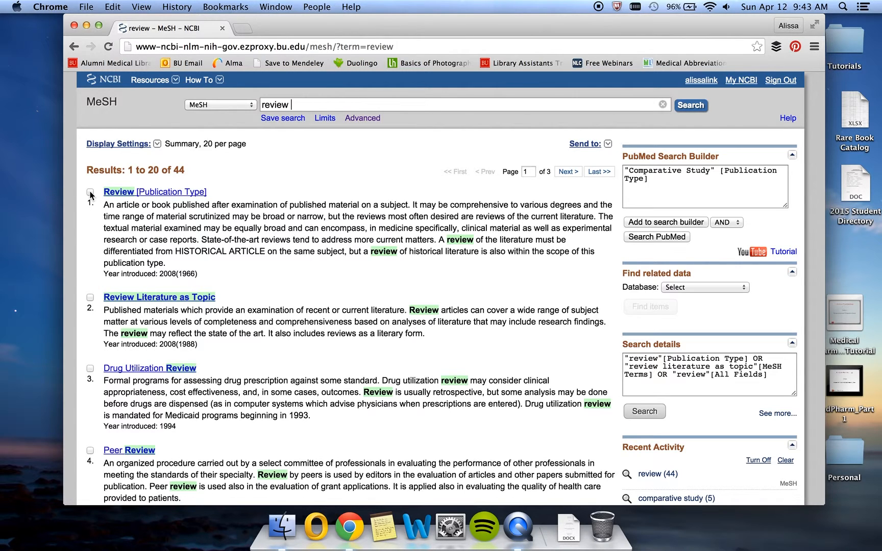
pyautogui.click(90, 193)
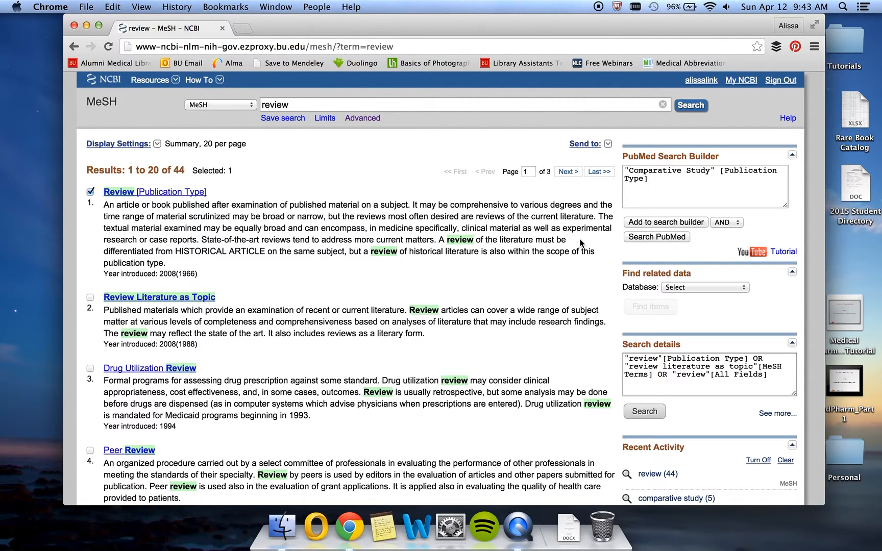
pyautogui.click(664, 221)
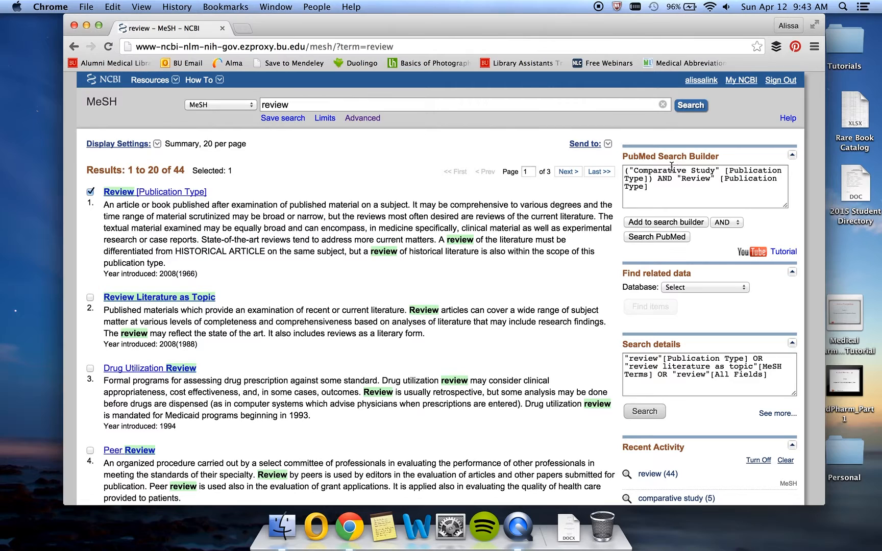
pyautogui.moveTo(680, 235)
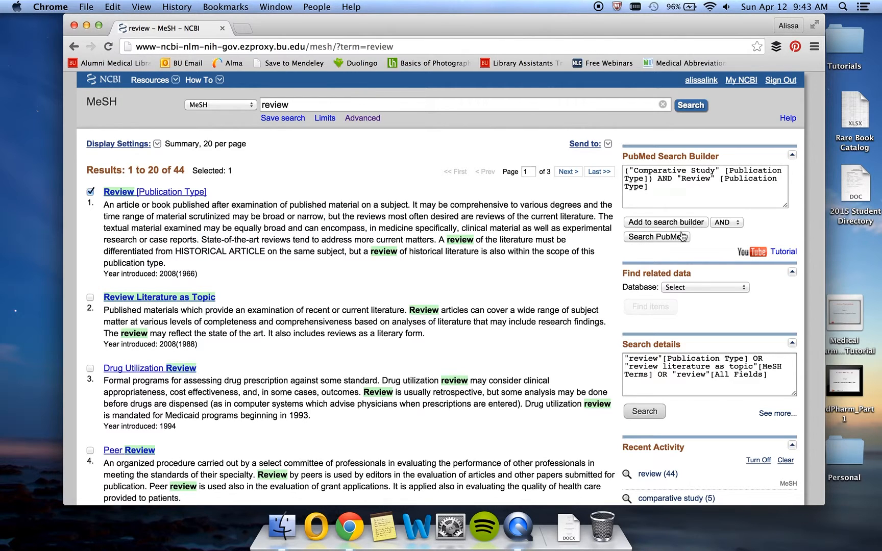
pyautogui.moveTo(681, 236)
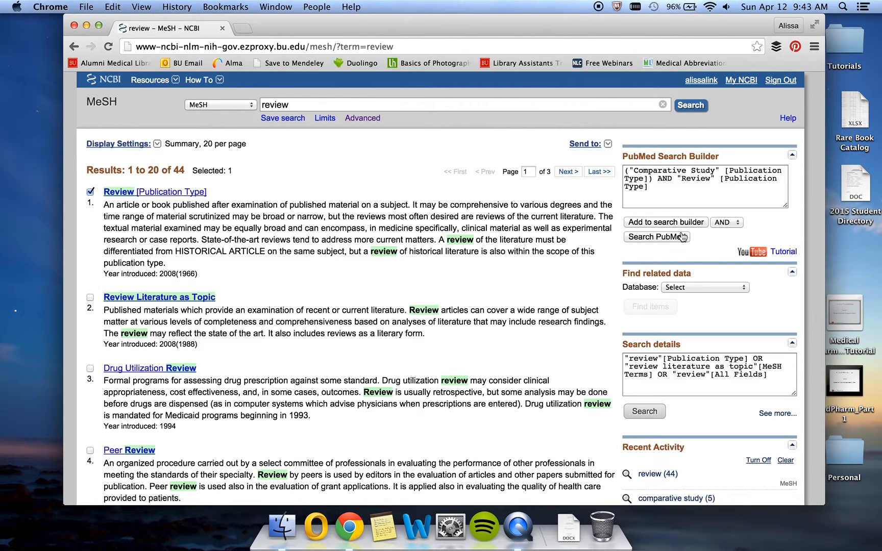
pyautogui.click(655, 236)
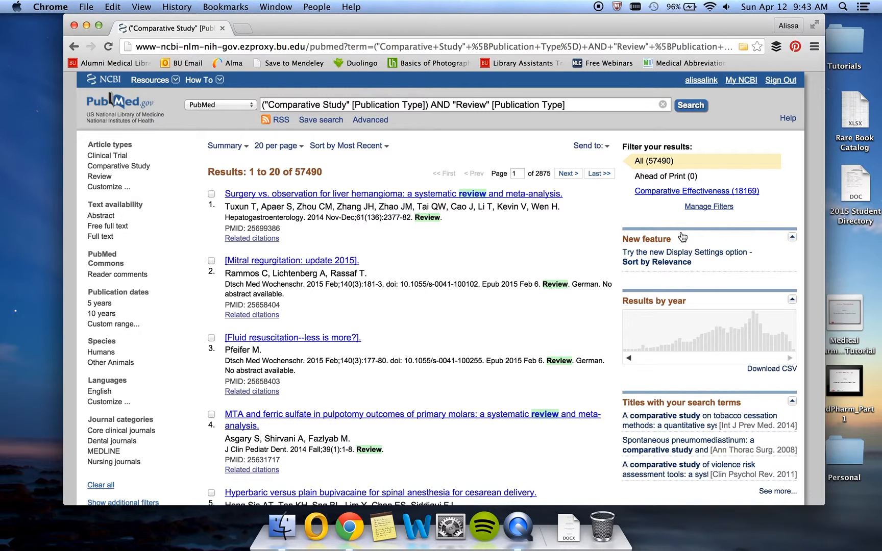
pyautogui.moveTo(492, 194)
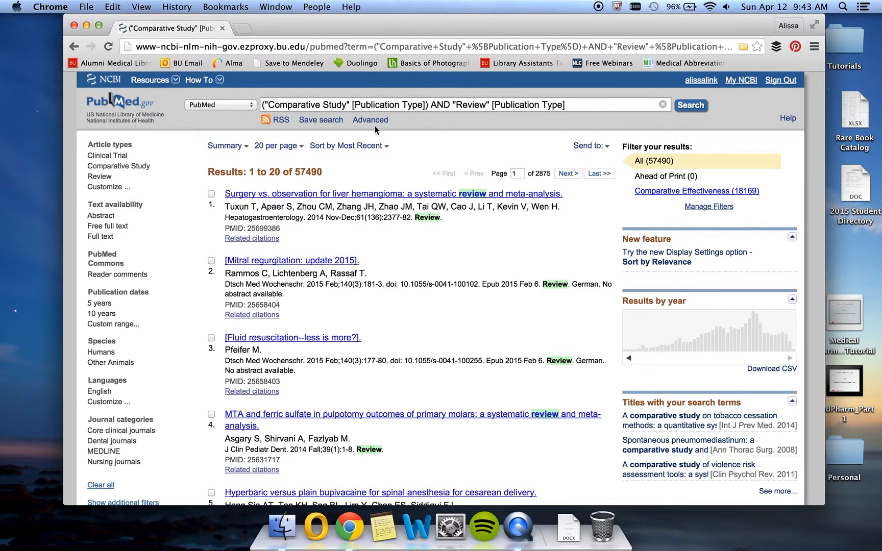
# Go from the Comparative Study AND Review results to Advanced Search.
pyautogui.click(369, 120)
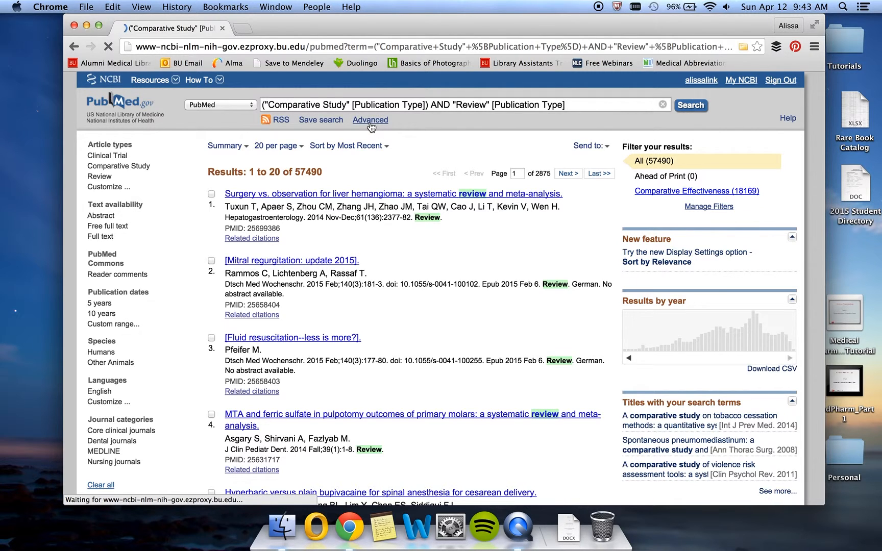
# Add history searches galantamine and Comparative Study AND Review, then search for 19 results.
pyautogui.click(369, 120)
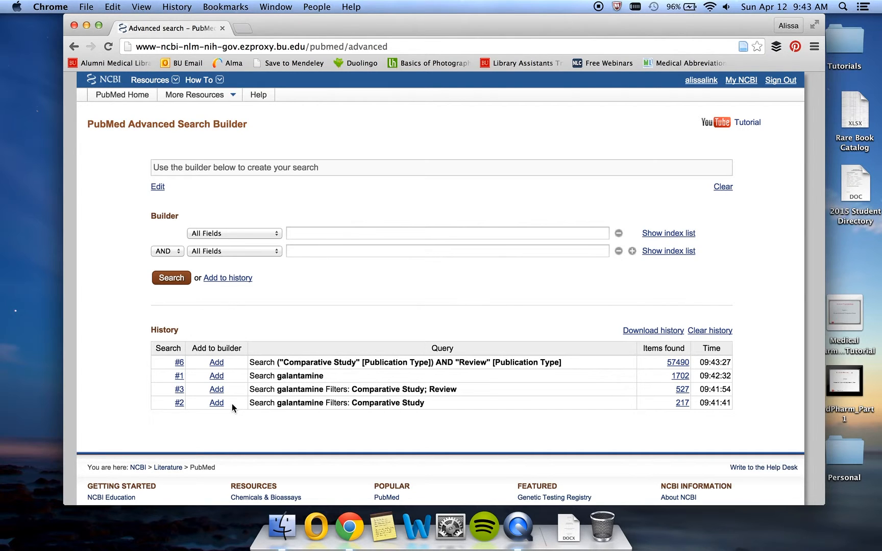
pyautogui.click(216, 375)
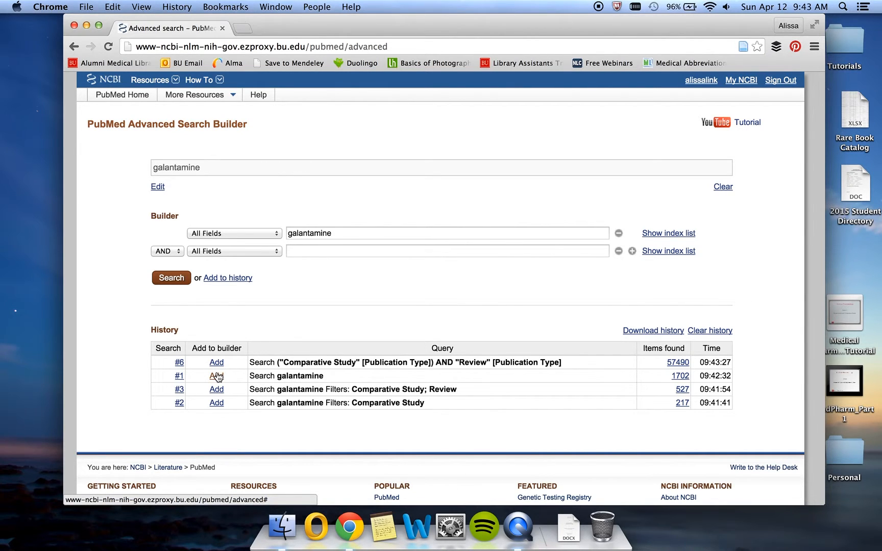
pyautogui.click(216, 362)
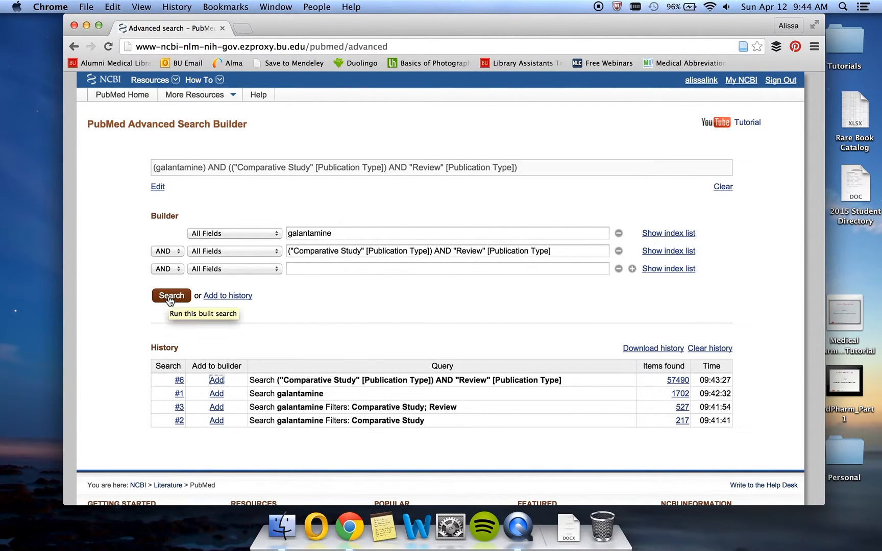
pyautogui.click(171, 295)
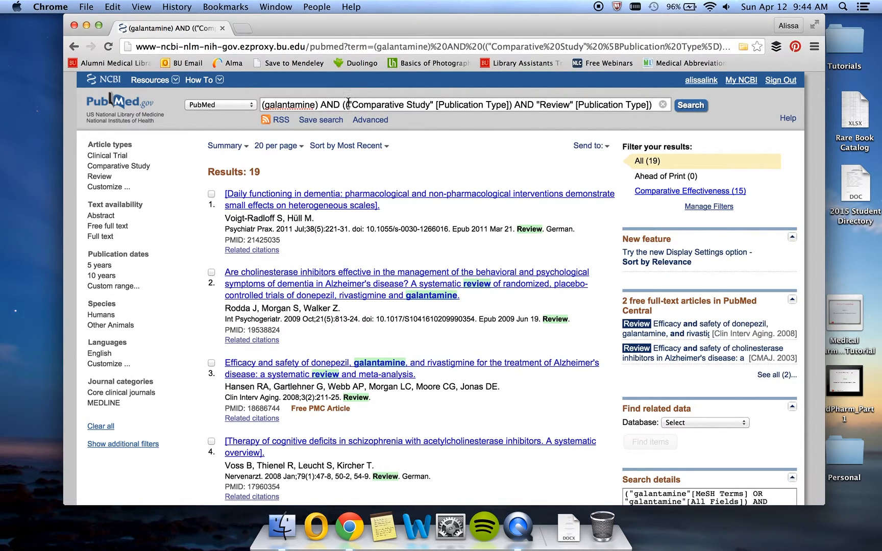
# Search PubMed for 'viread', returning 1,044 results.
pyautogui.write('viread')
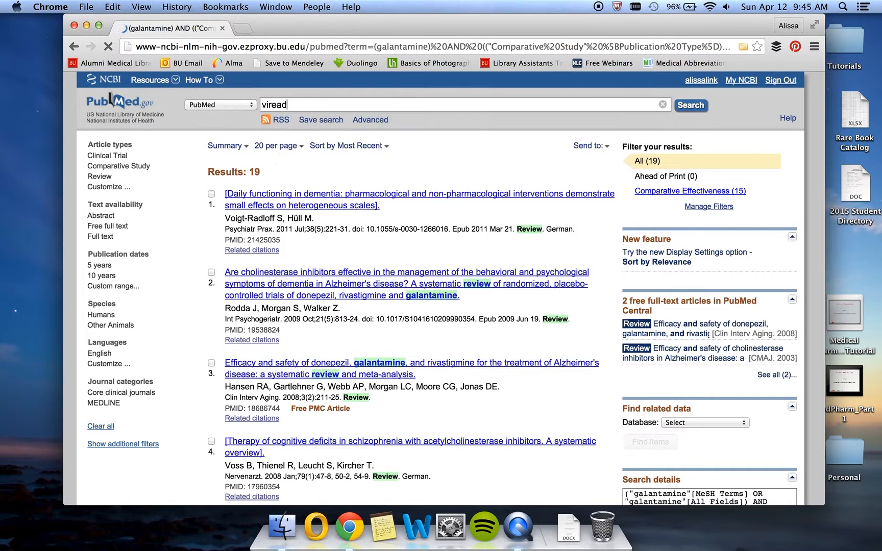
pyautogui.click(690, 105)
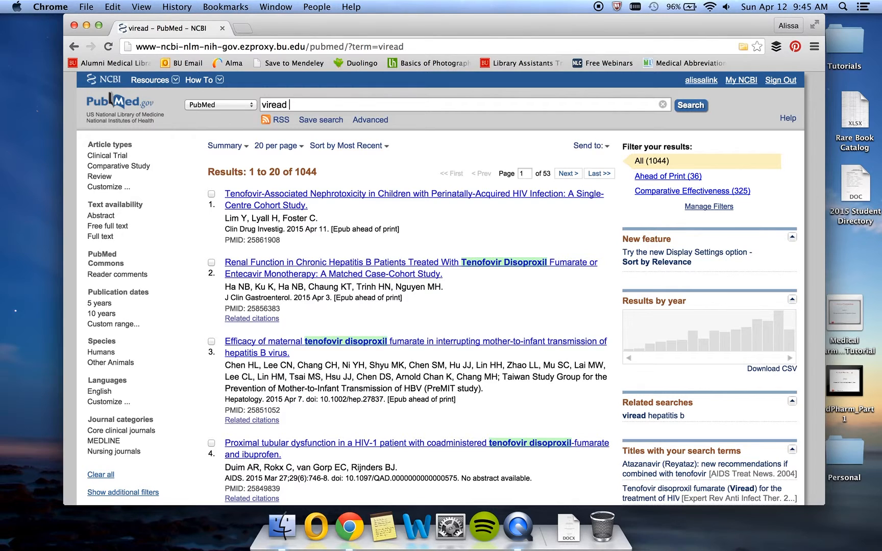
pyautogui.moveTo(440, 239)
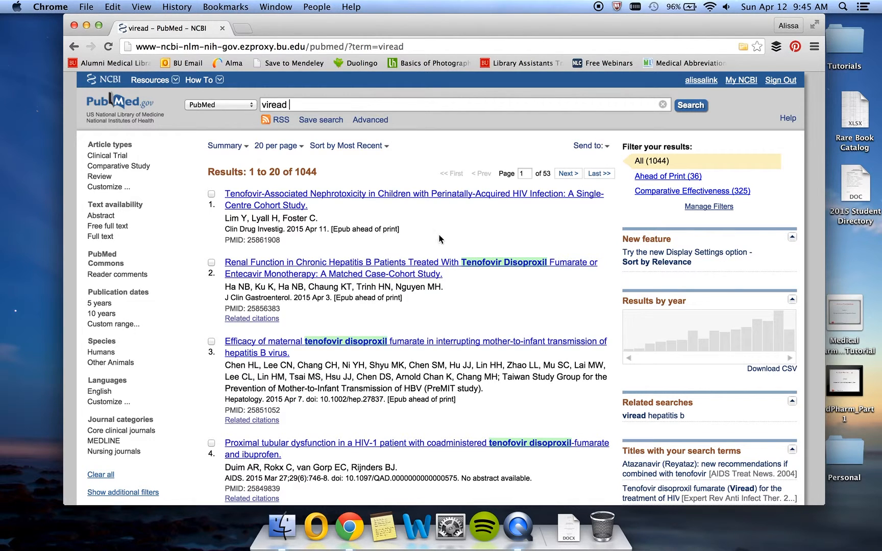
pyautogui.moveTo(500, 268)
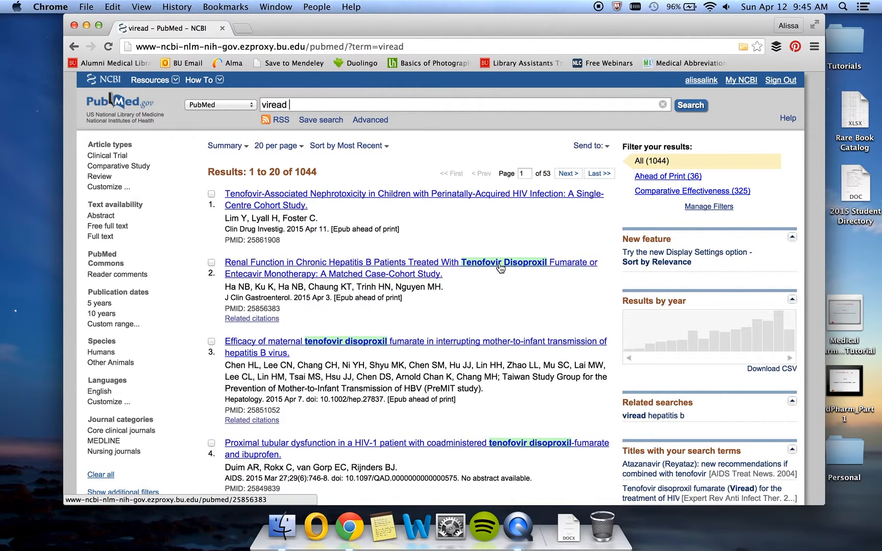
pyautogui.moveTo(450, 245)
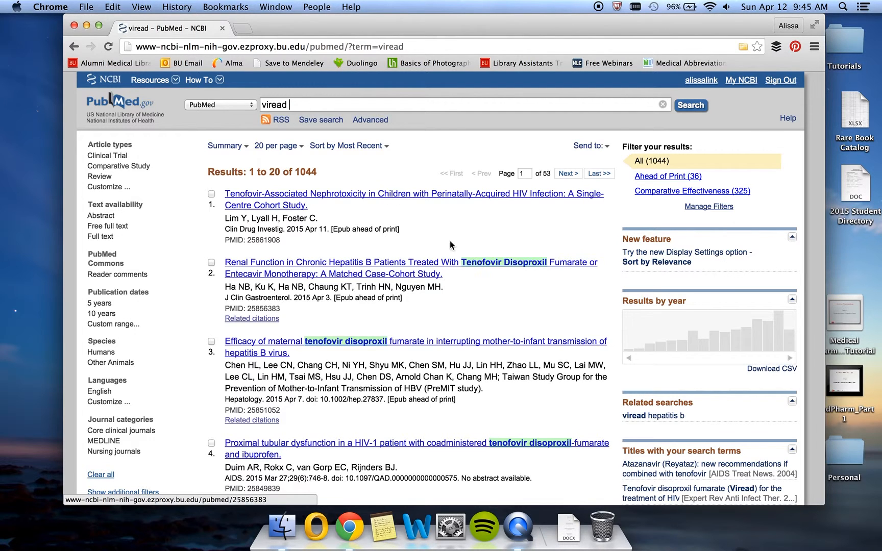
# Search the MeSH database for anti-HIV drugs and pick the Anti-HIV Agents entry.
pyautogui.click(220, 105)
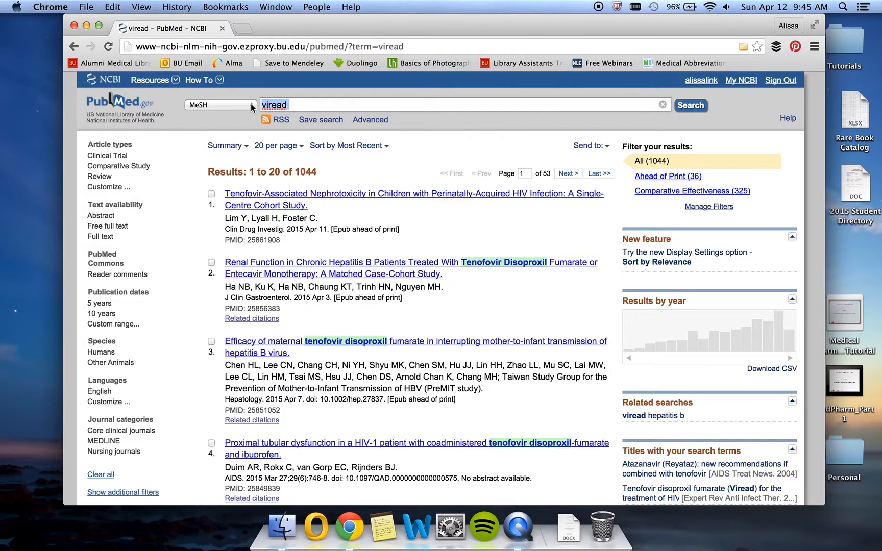
pyautogui.write('anti-HIV drugs')
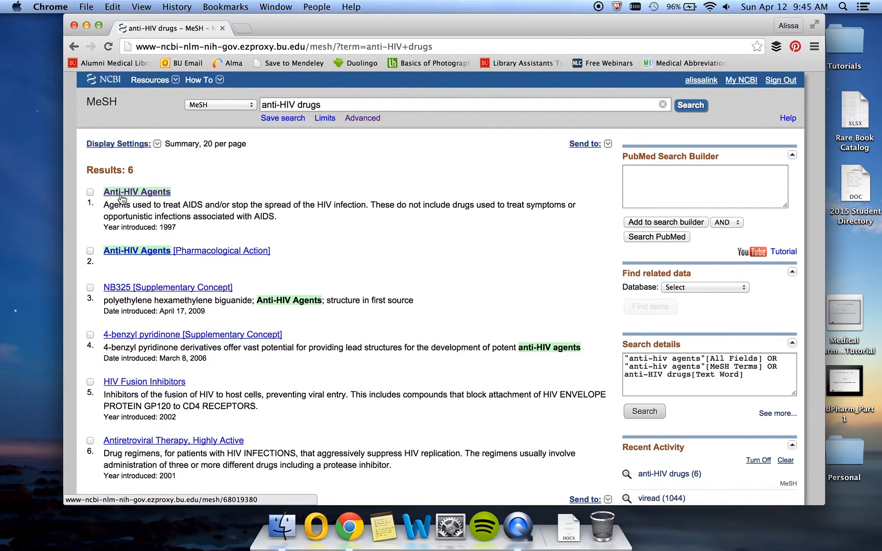
pyautogui.click(137, 192)
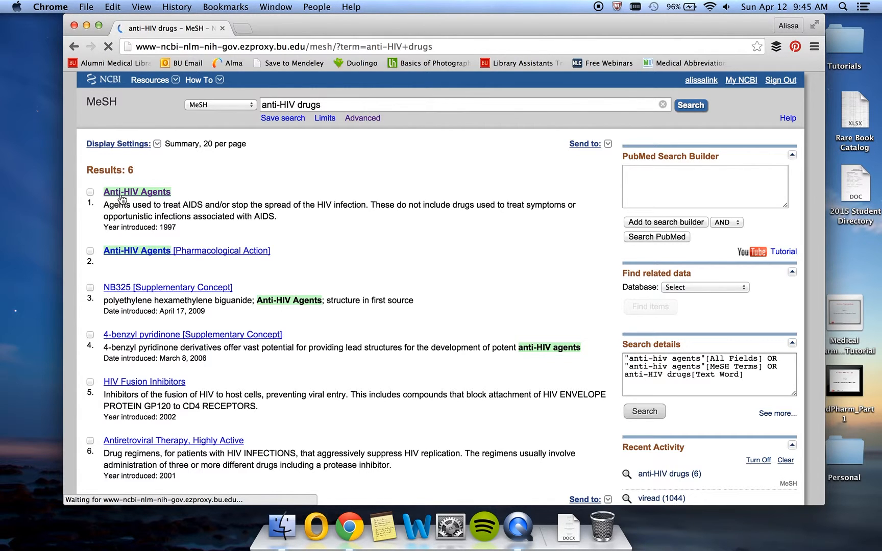
# Open the Anti-HIV Agents MeSH record and scroll through its entry terms and tree hierarchy.
pyautogui.click(137, 191)
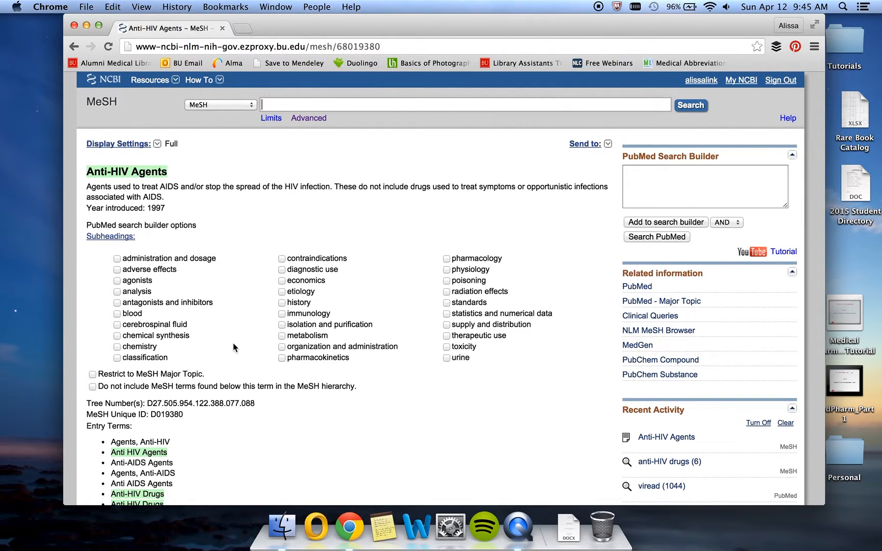
pyautogui.moveTo(230, 359)
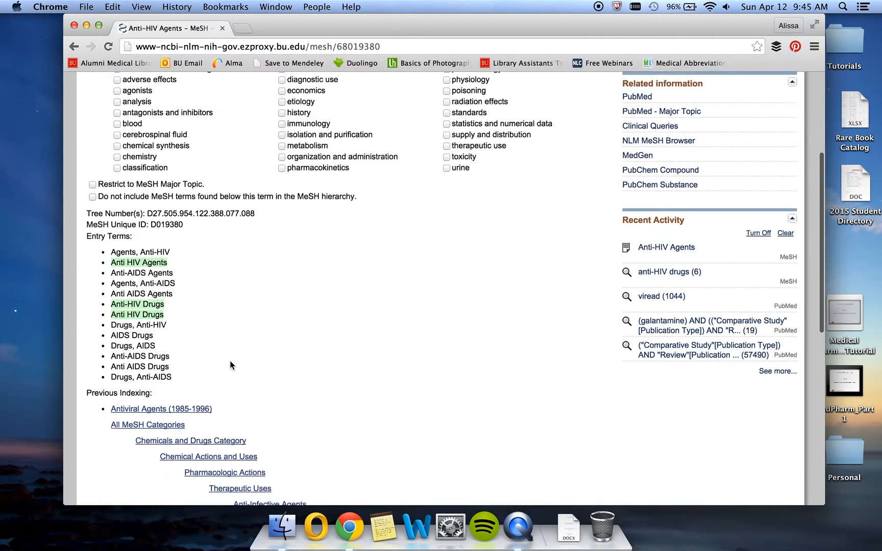
pyautogui.scroll(-3)
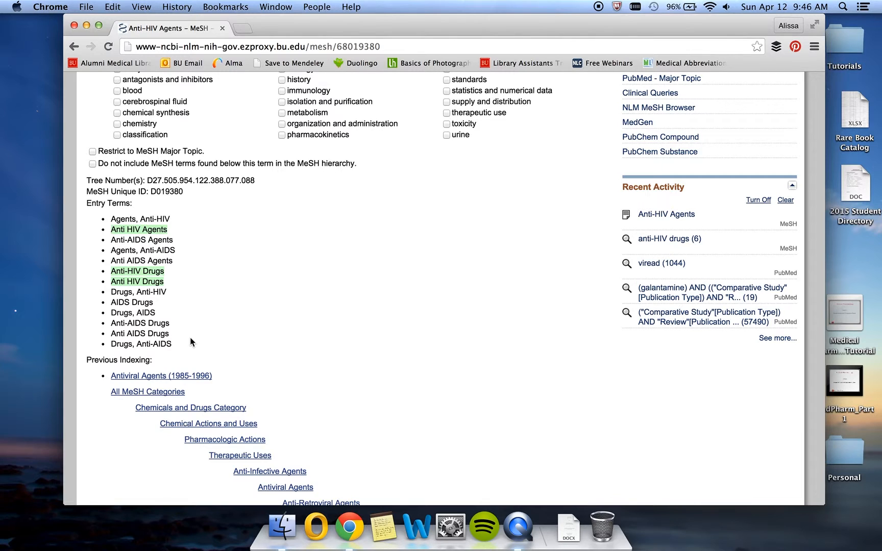
pyautogui.scroll(-3)
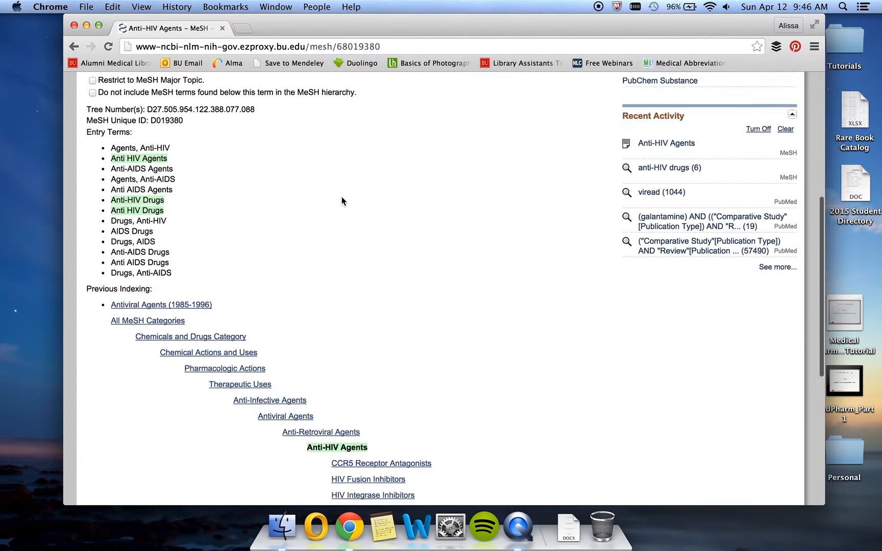
pyautogui.scroll(-3)
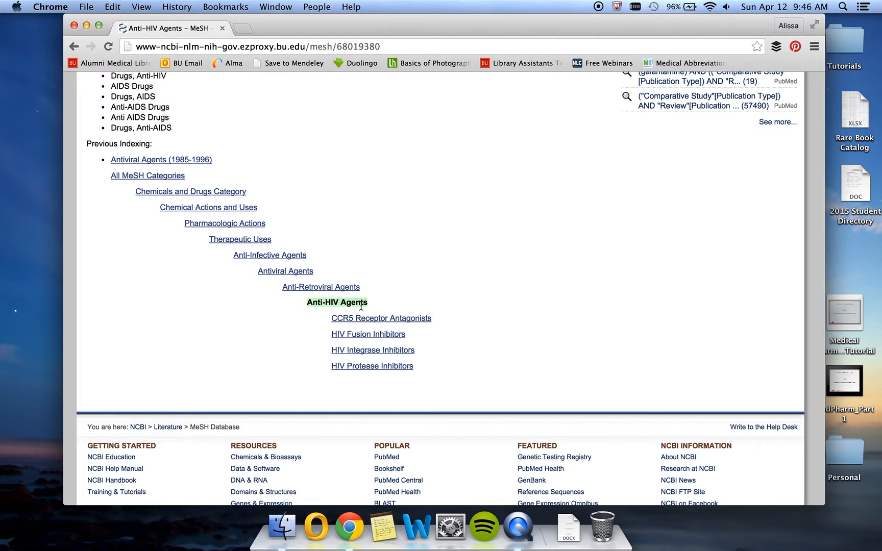
pyautogui.moveTo(332, 302)
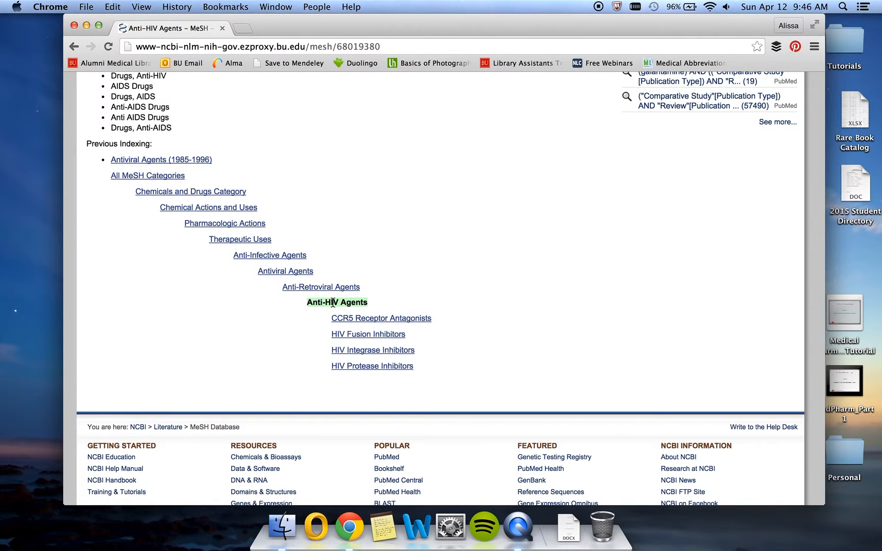
pyautogui.moveTo(477, 312)
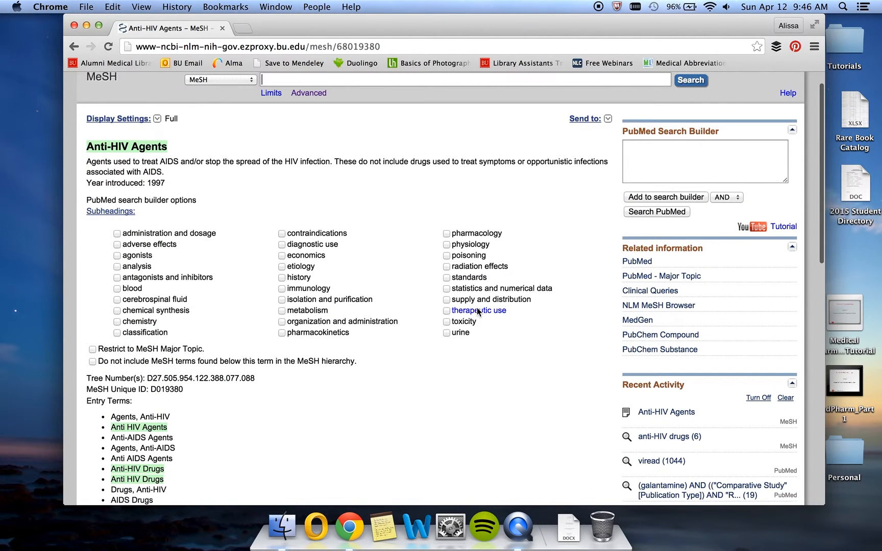
# Search "Anti-HIV Agents"[Mesh] from the builder, then append AND viread for 484 results.
pyautogui.click(665, 197)
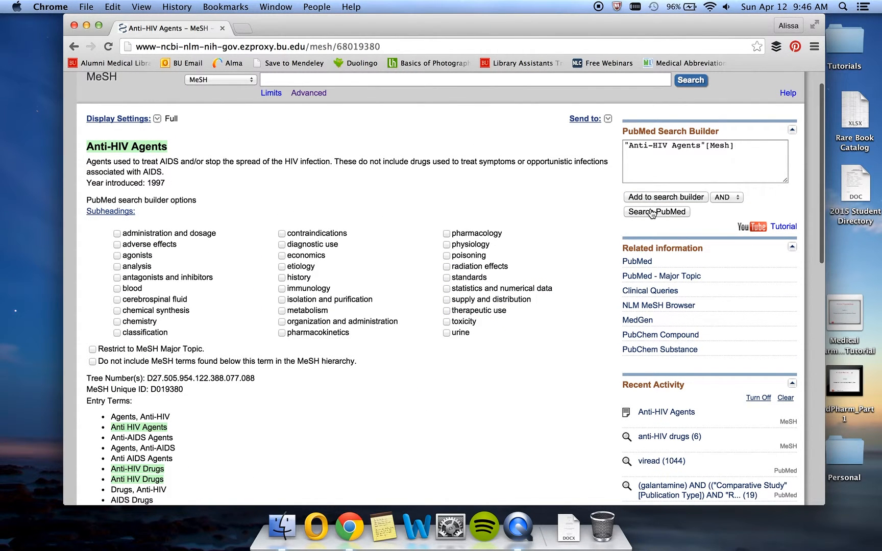
pyautogui.click(656, 211)
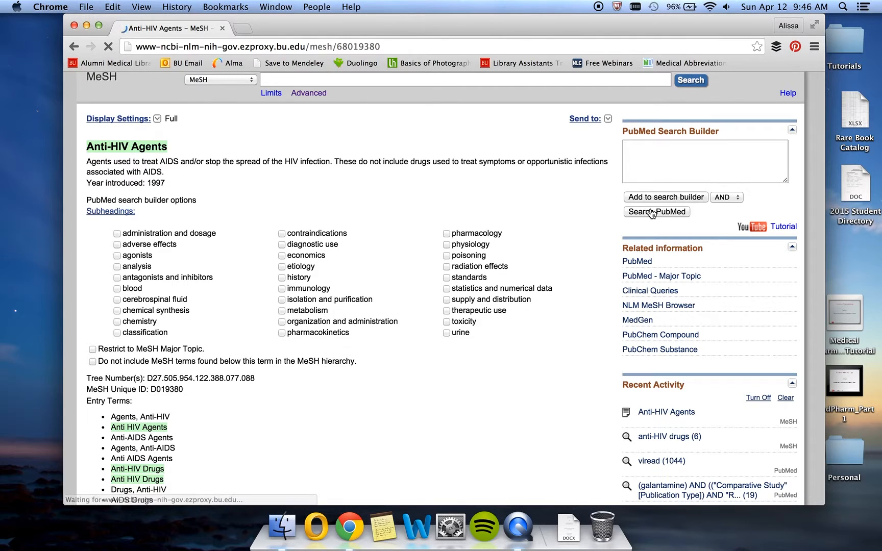
pyautogui.click(655, 211)
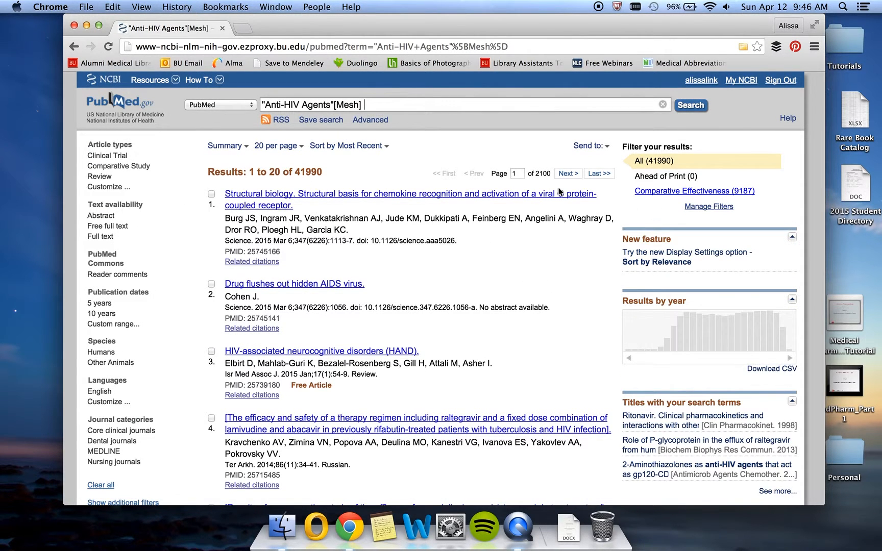
pyautogui.moveTo(514, 174)
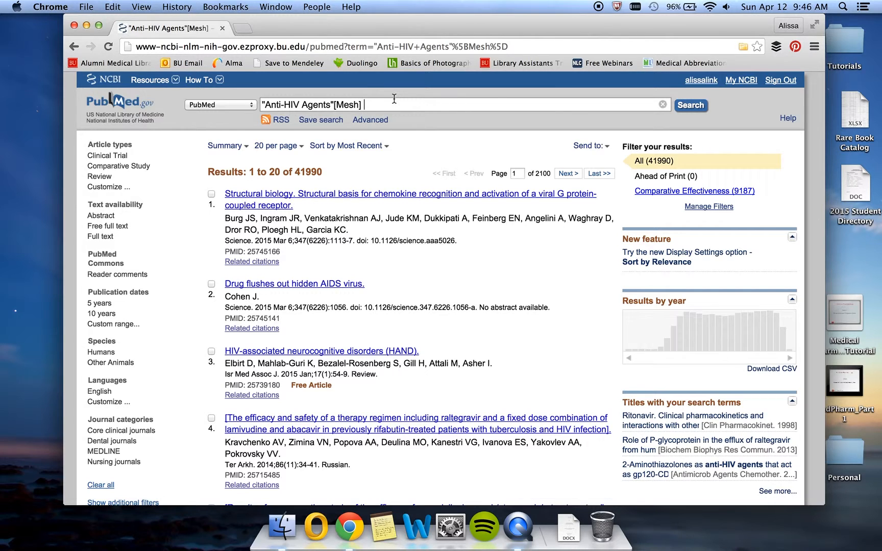
pyautogui.write('AND viread')
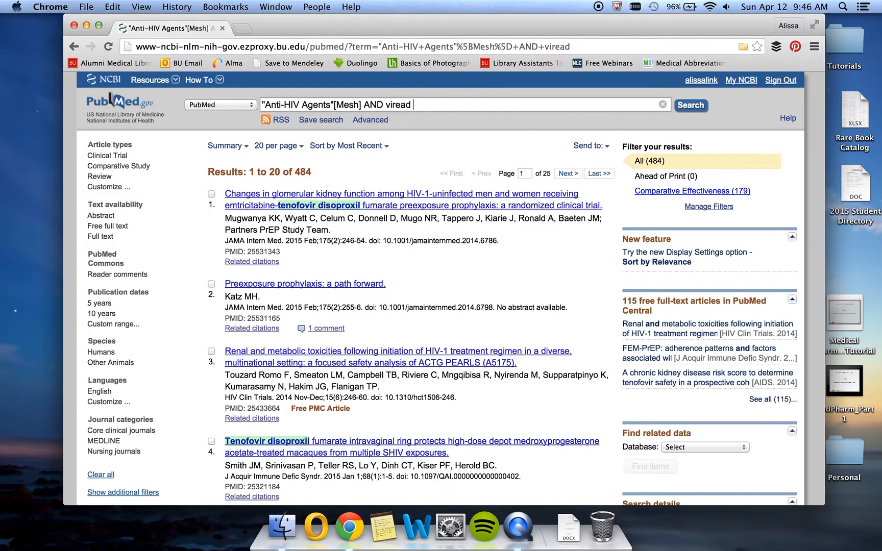
pyautogui.moveTo(154, 167)
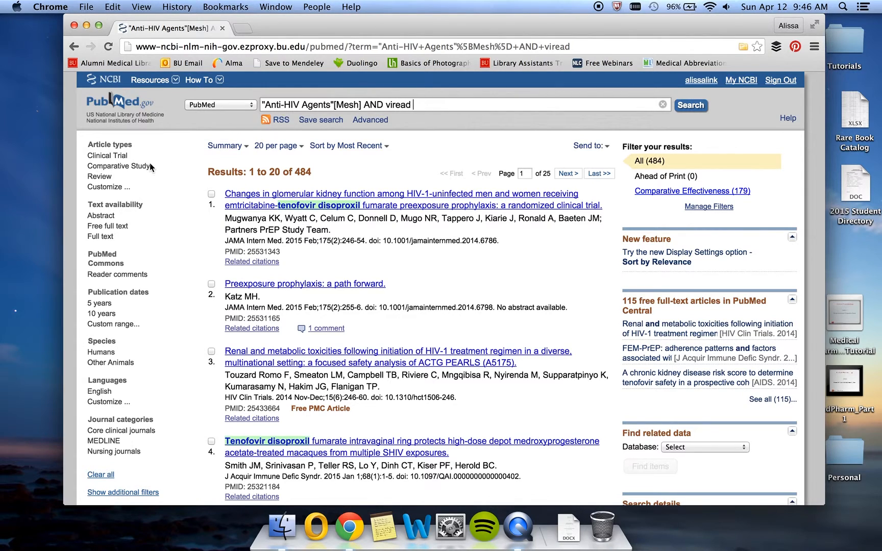
pyautogui.moveTo(172, 182)
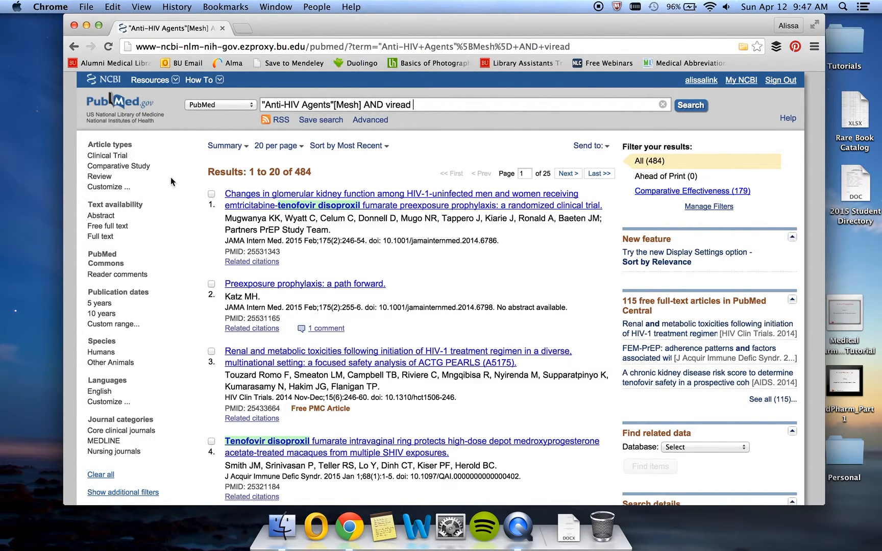
pyautogui.moveTo(162, 156)
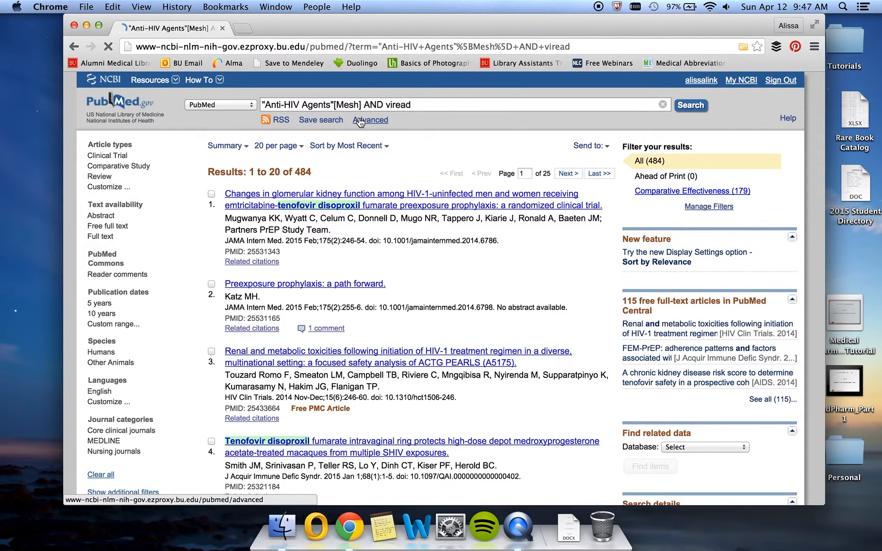
# In Advanced Search, add history searches #12 and #6 and run the combination.
pyautogui.click(370, 120)
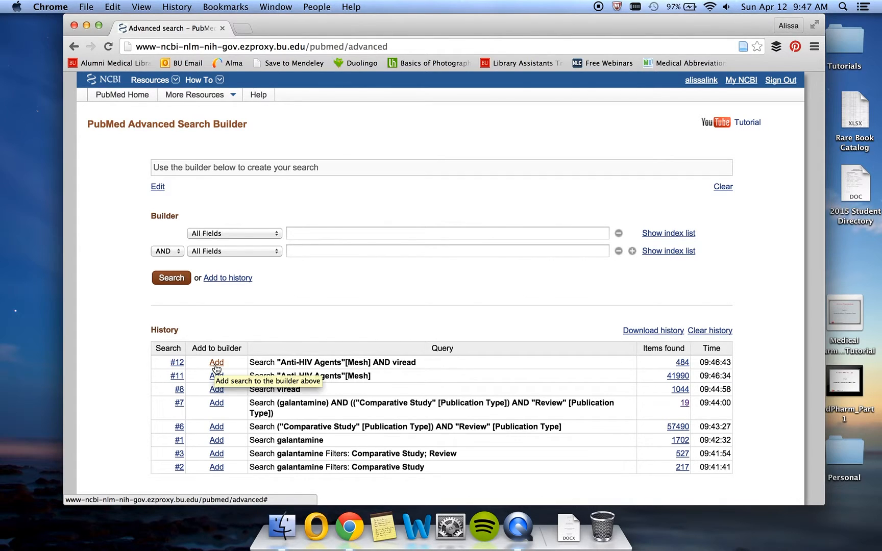
pyautogui.click(216, 362)
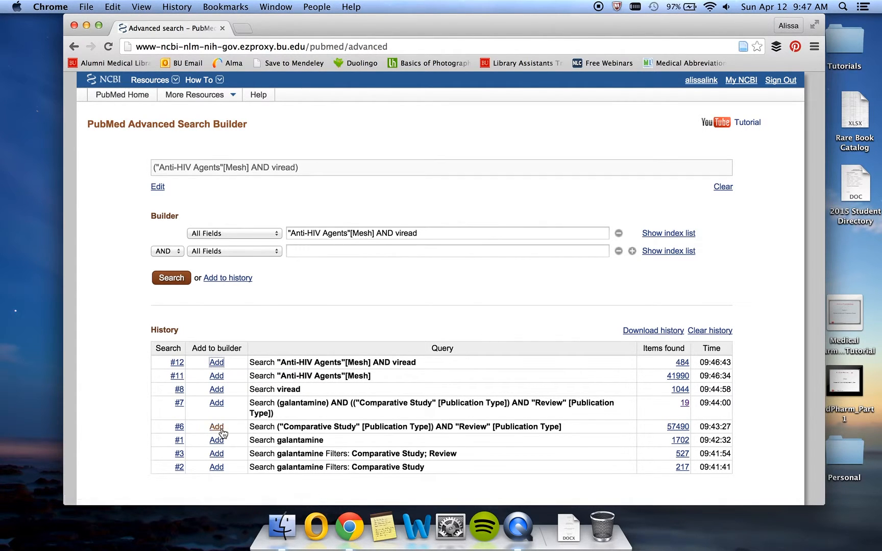
pyautogui.moveTo(216, 440)
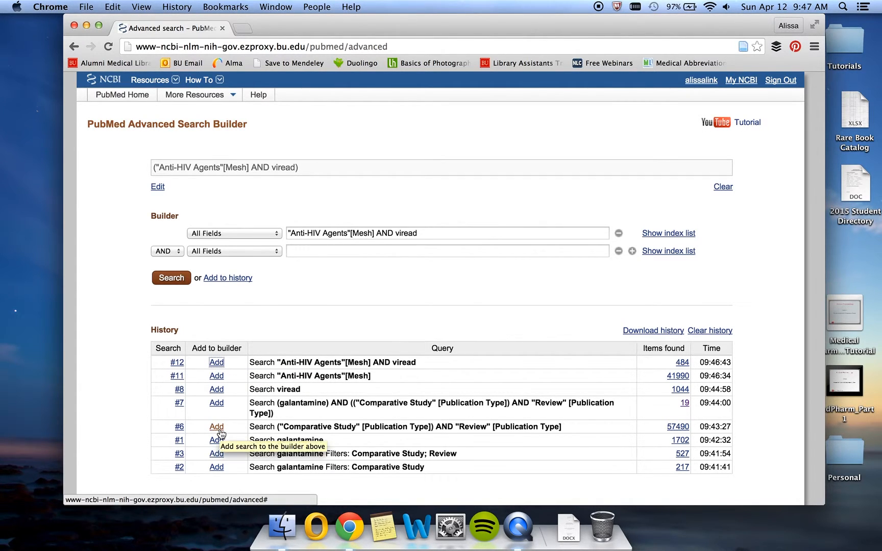
pyautogui.click(216, 426)
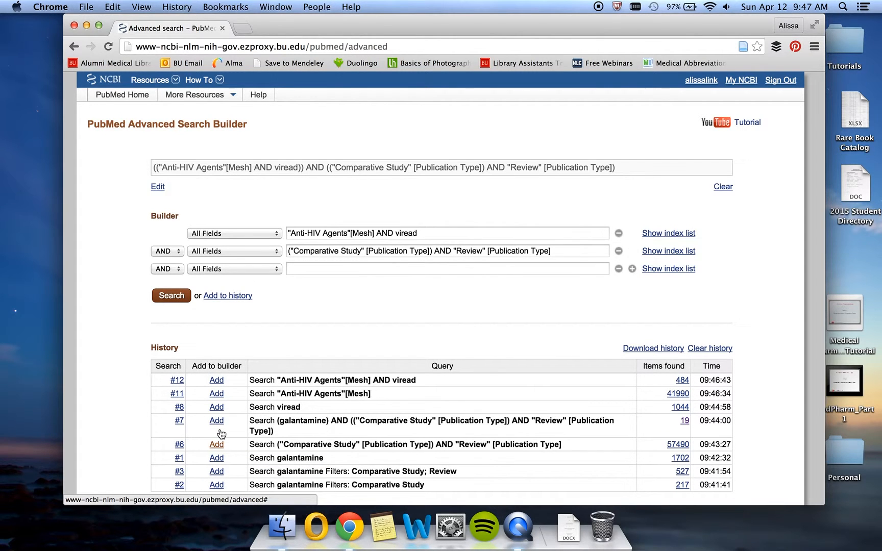
pyautogui.click(171, 296)
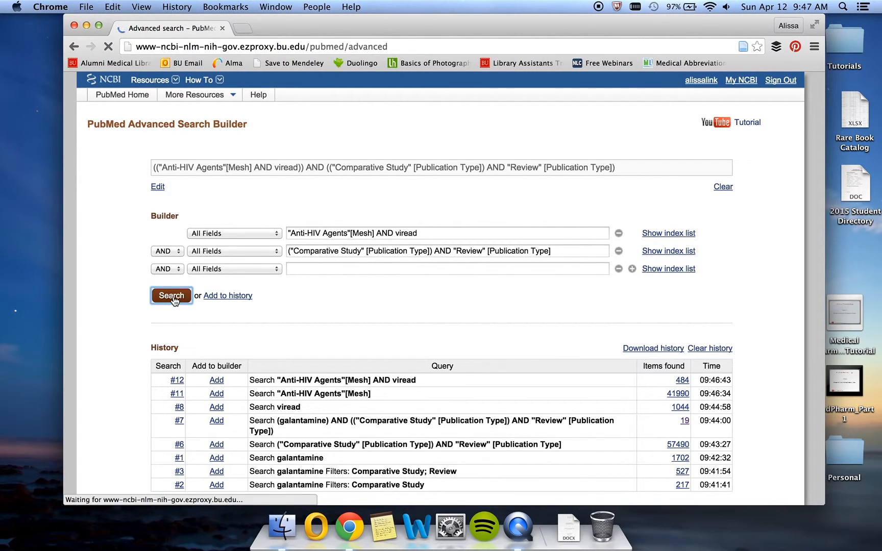
pyautogui.click(171, 296)
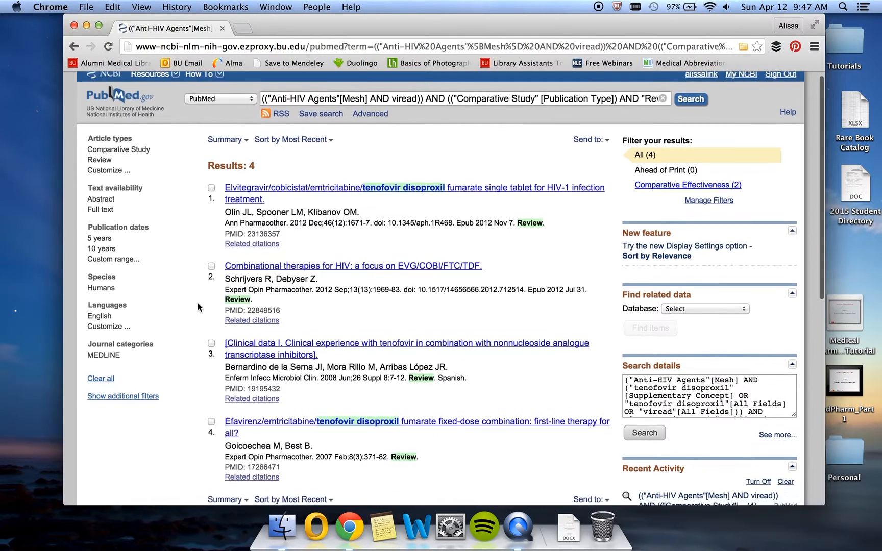
pyautogui.scroll(-3)
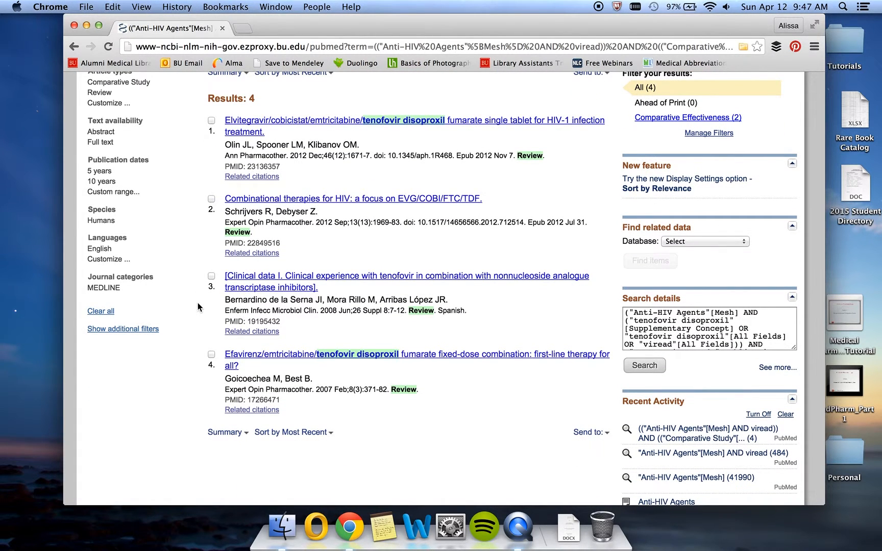